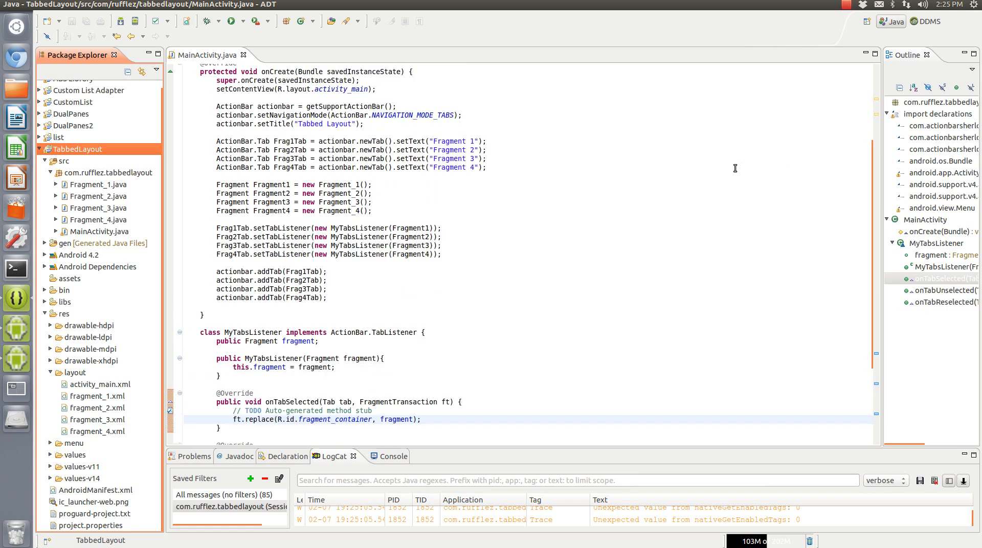
mouse_move(724, 170)
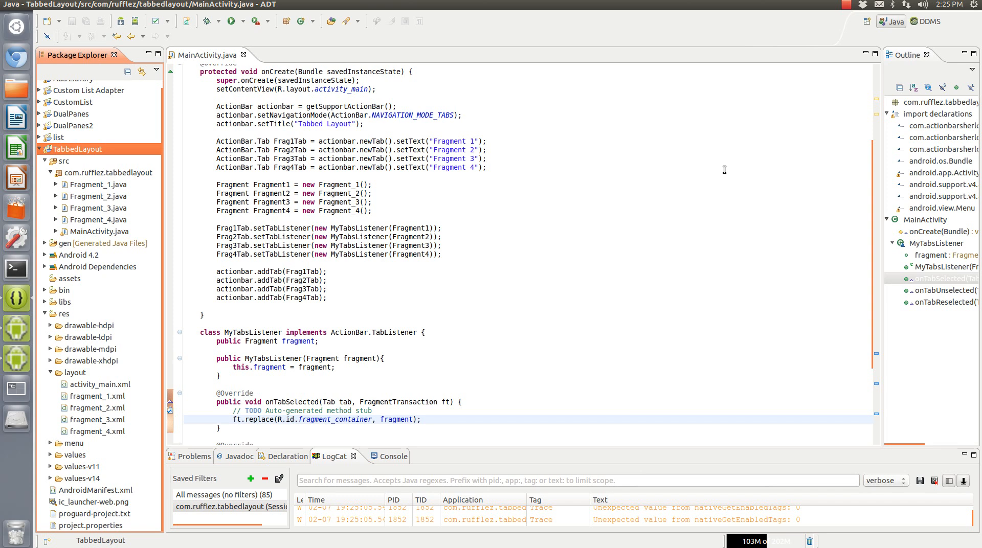
mouse_move(576, 188)
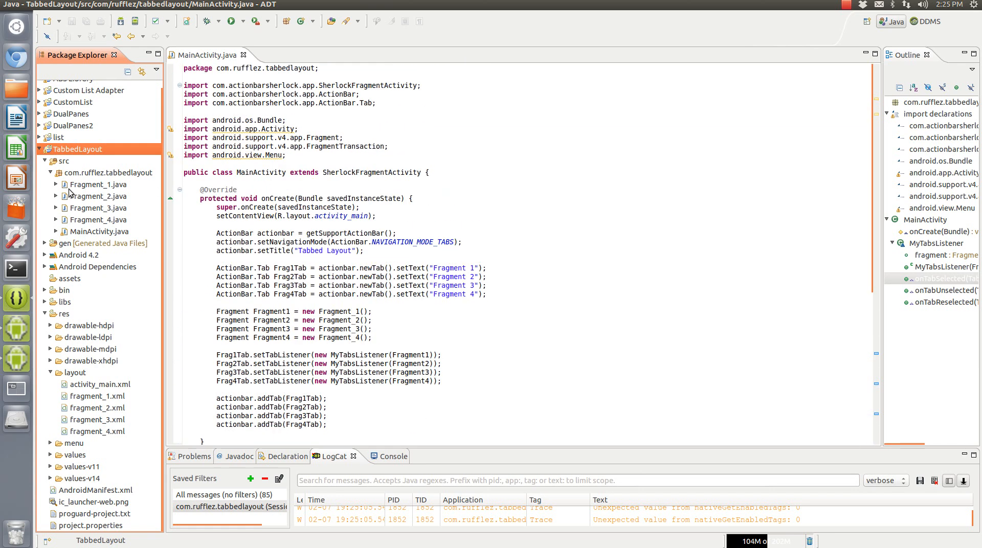
Review the Fragment_1 source and layout, then point out the Fragment_1 to Fragment_4 class files.
double_click(100, 184)
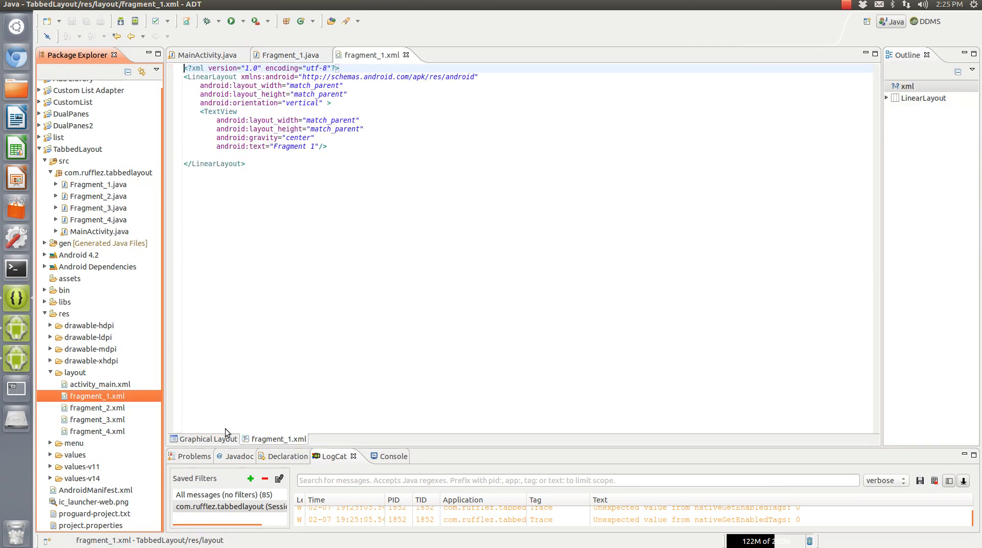
click(207, 439)
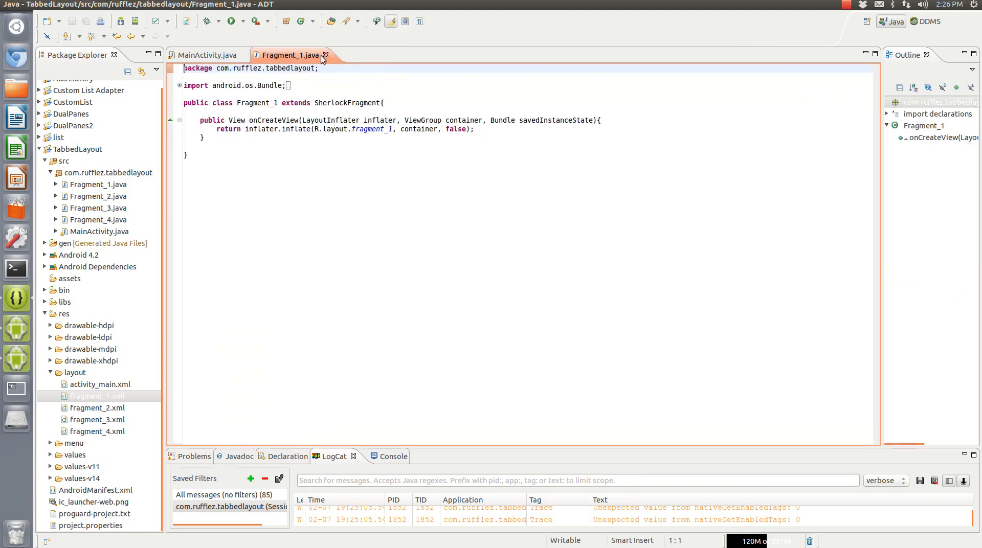
click(207, 55)
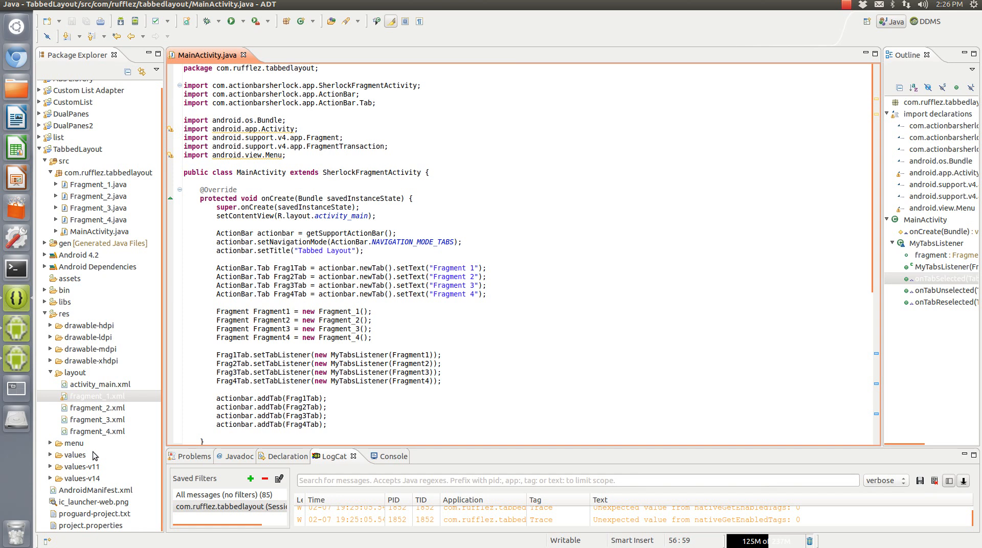
click(97, 396)
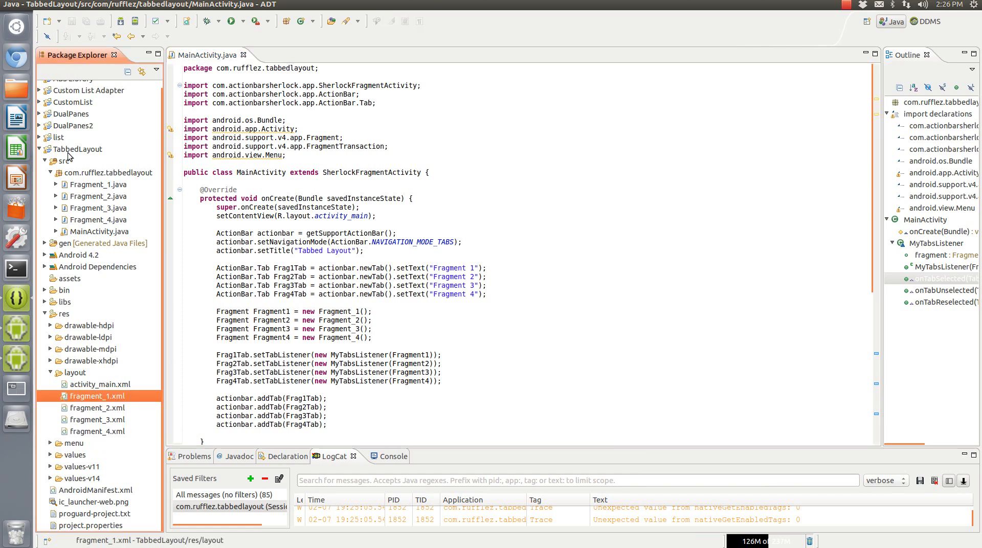
click(100, 184)
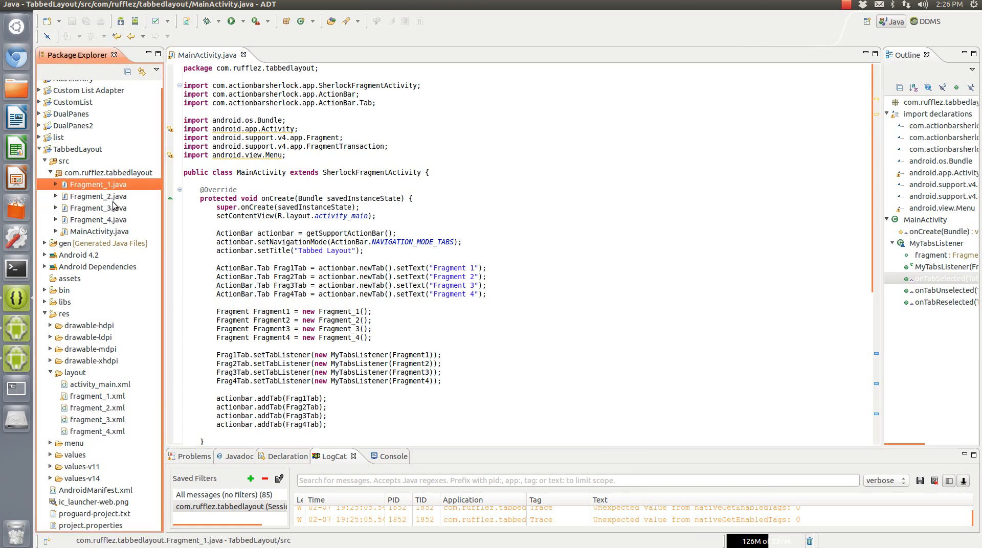
click(100, 219)
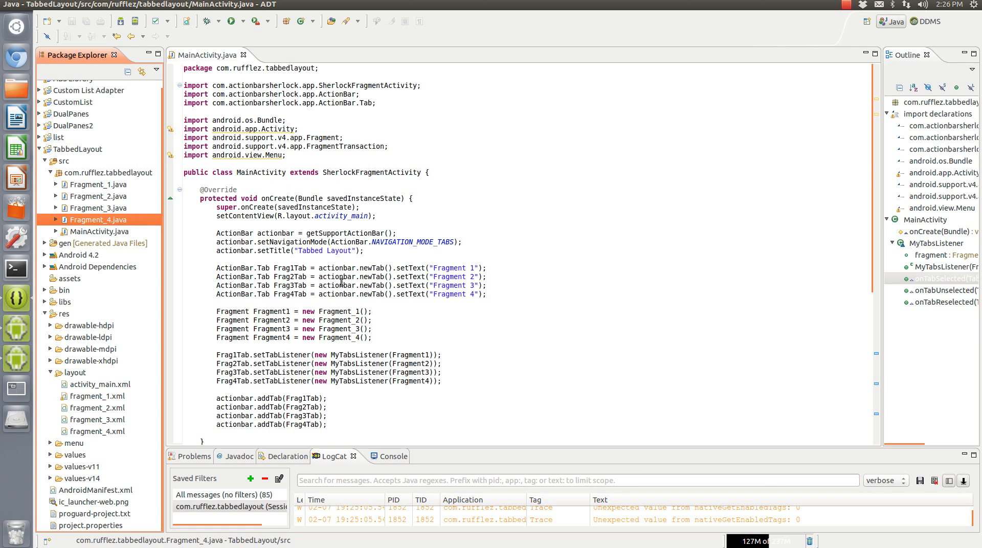
mouse_move(331, 277)
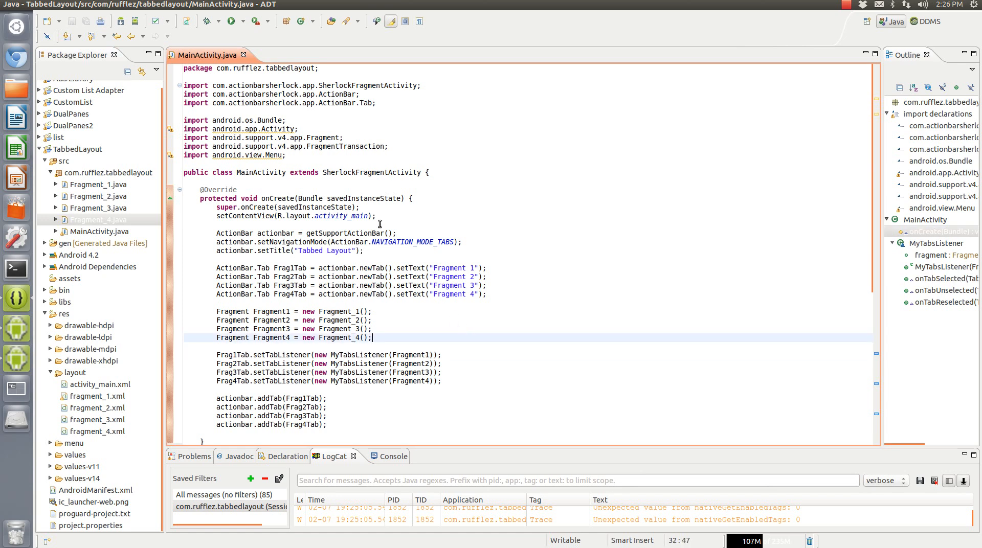
mouse_move(354, 148)
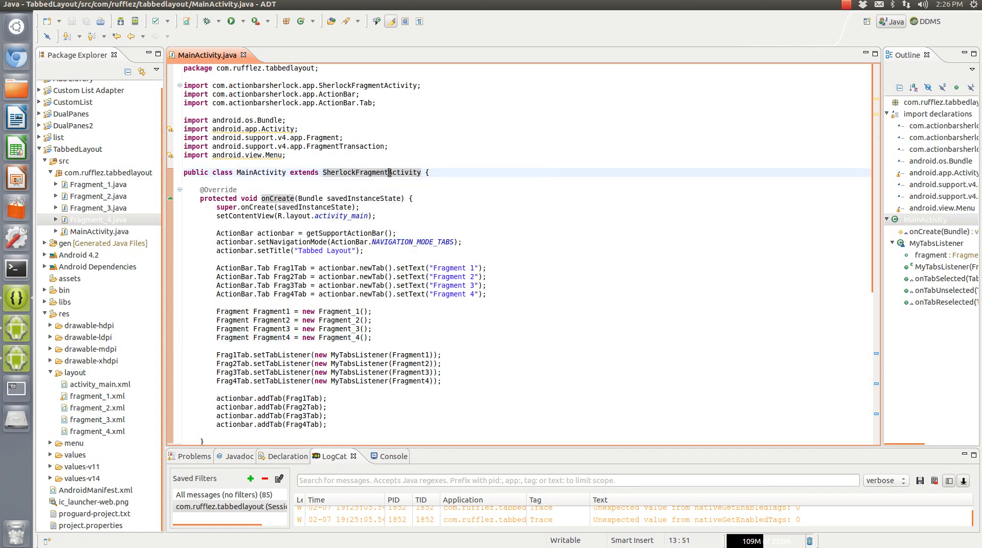
mouse_move(389, 172)
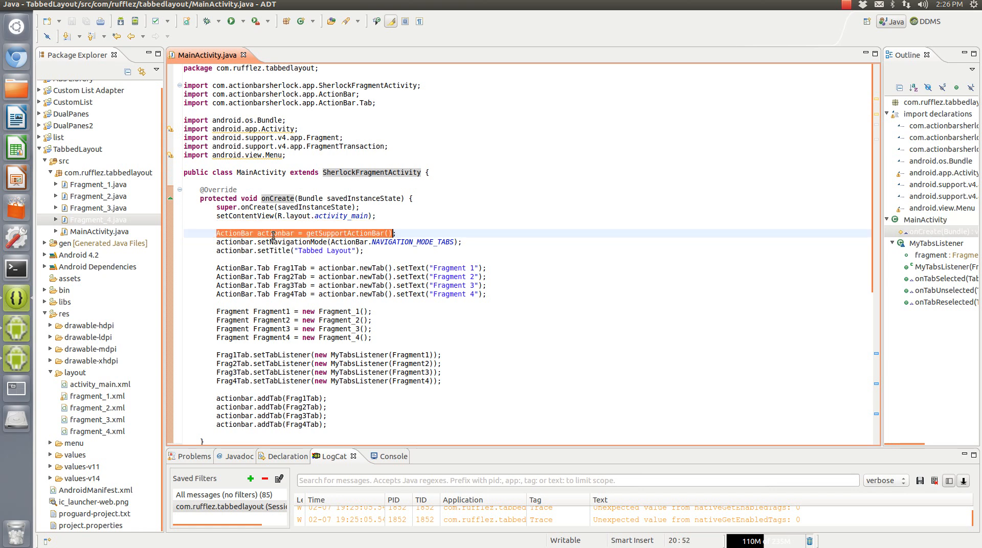
mouse_move(272, 233)
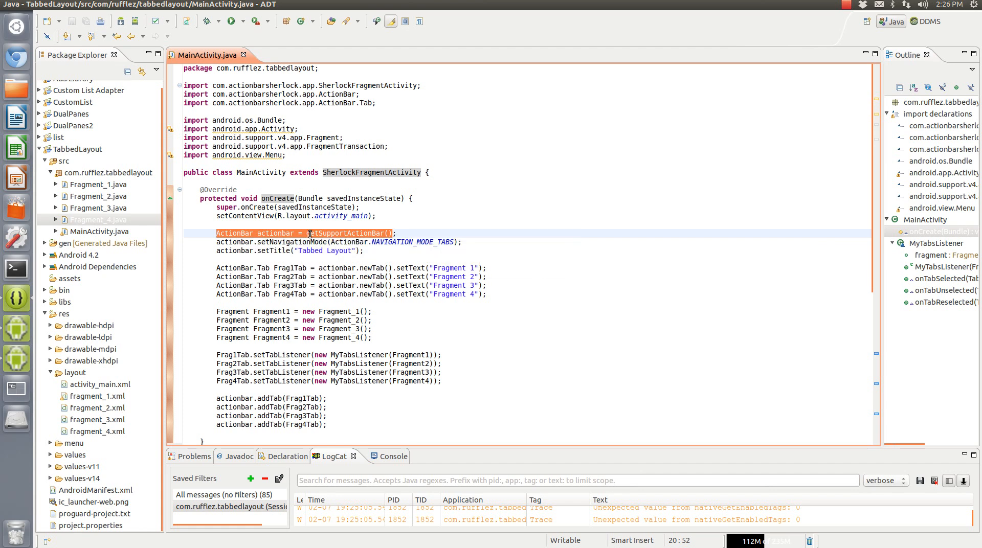
mouse_move(310, 242)
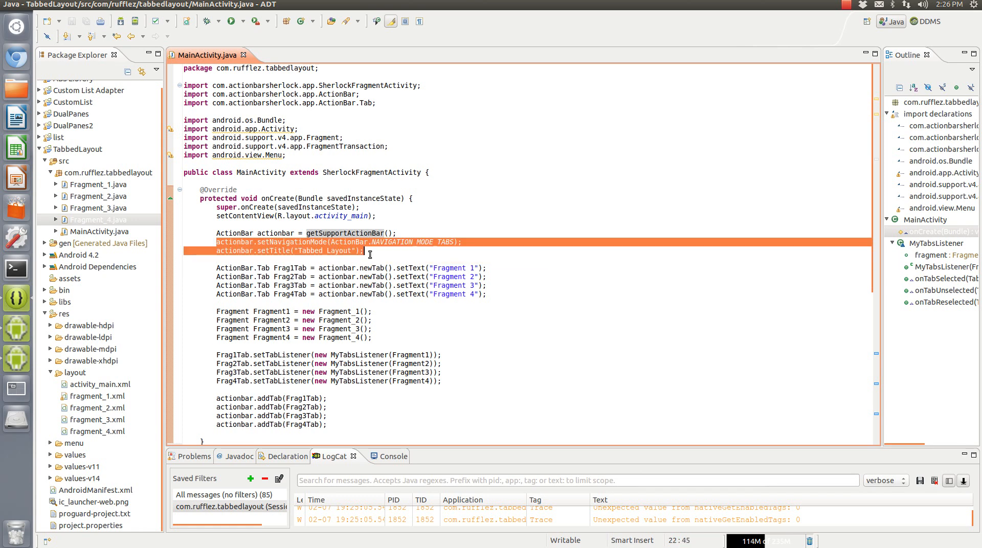
mouse_move(367, 234)
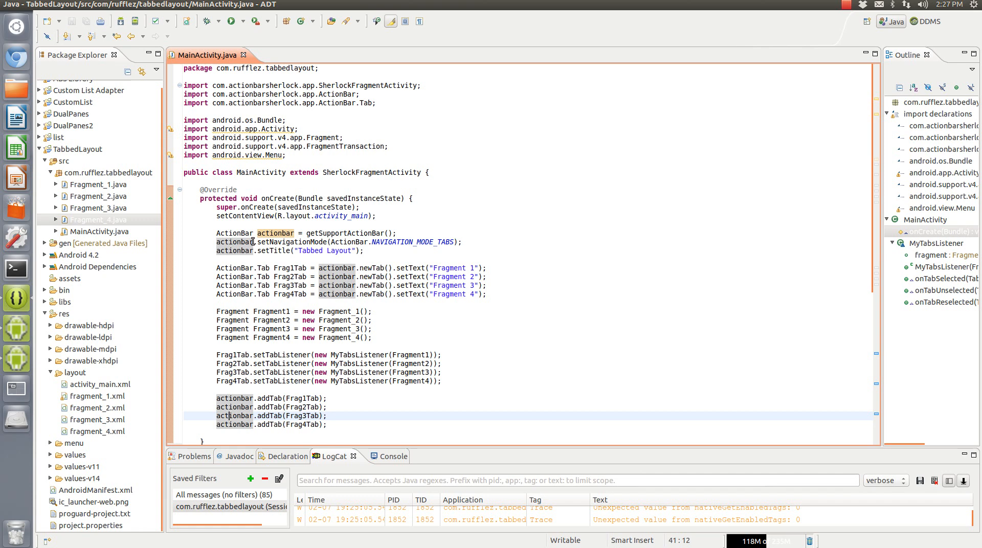
mouse_move(413, 232)
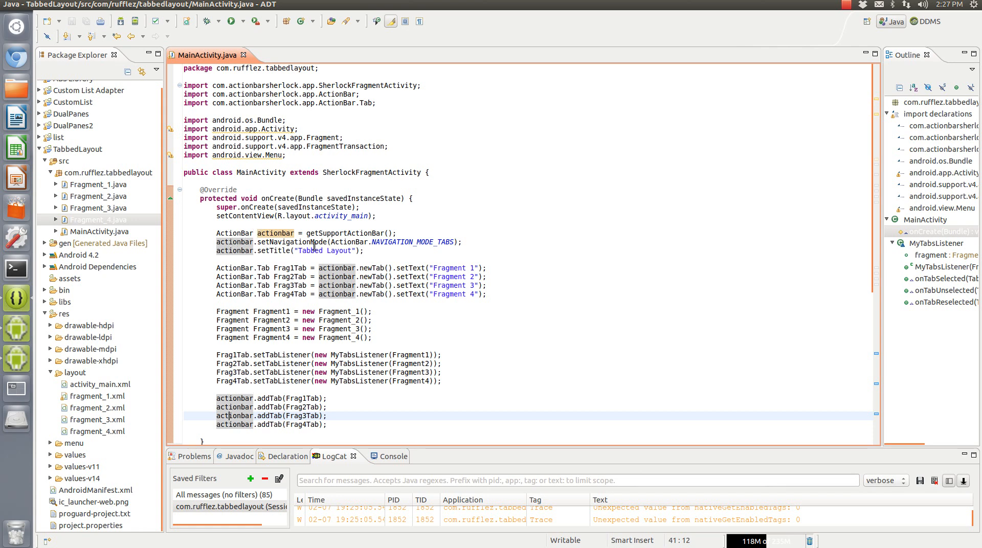
Highlight the Tabbed Layout title, the ActionBar type and the Frag1Tab variable in MainActivity.
double_click(319, 251)
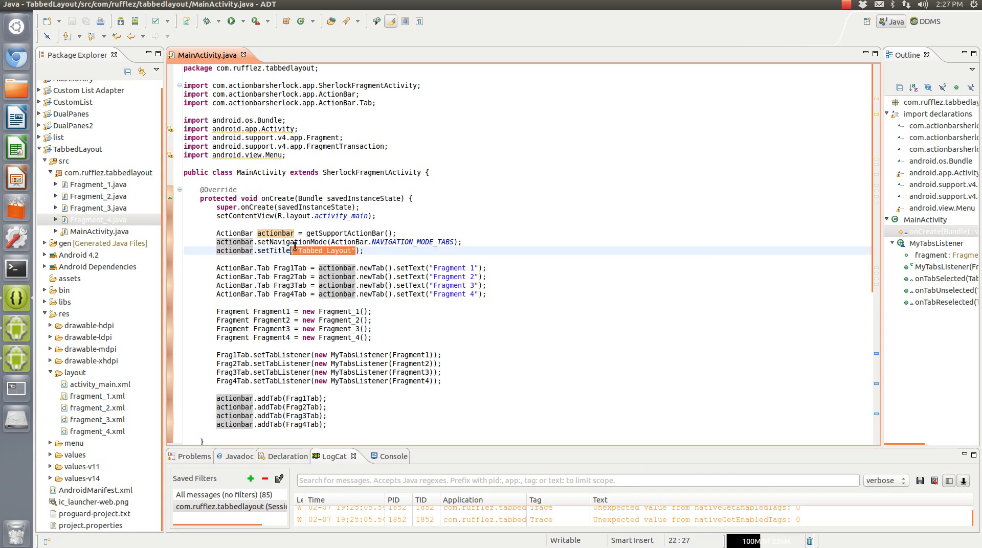
click(243, 251)
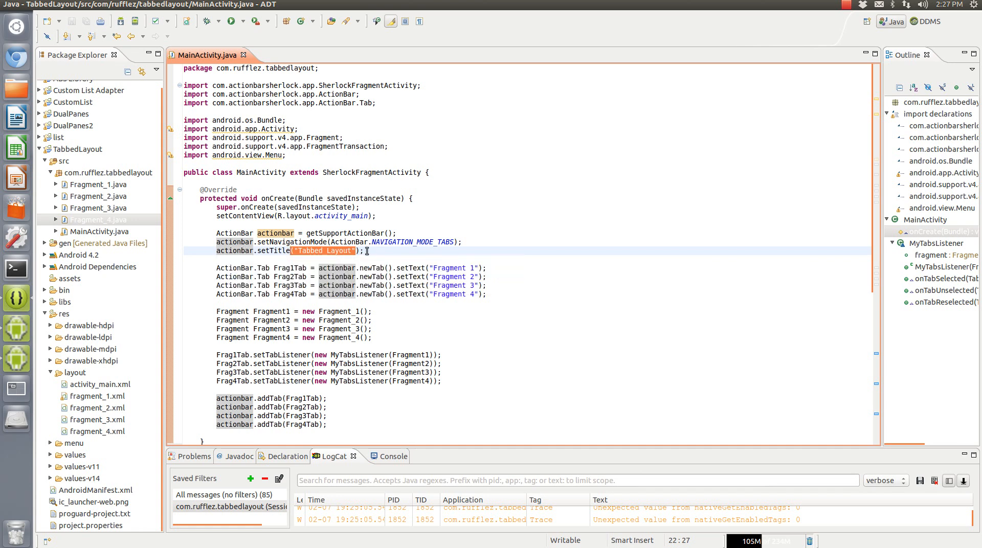
click(331, 256)
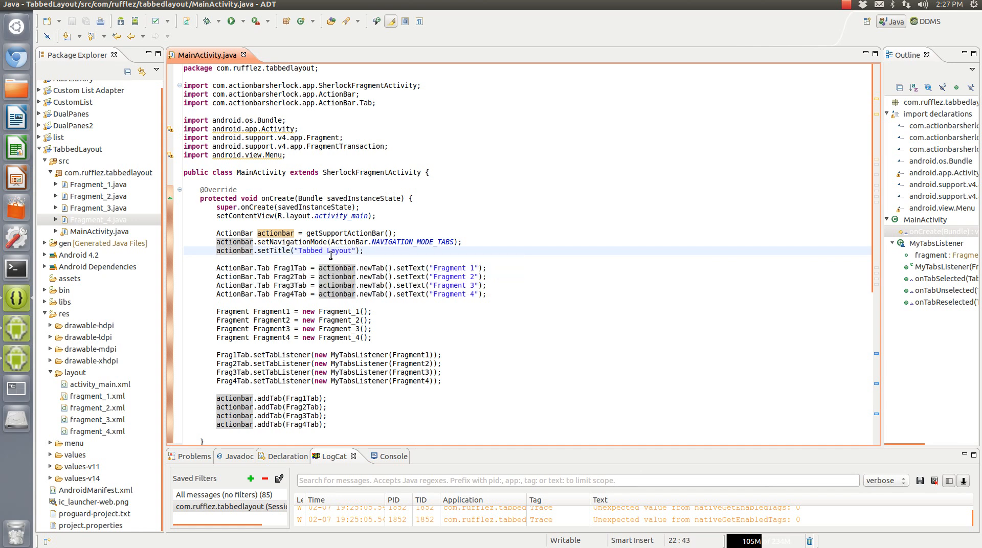
double_click(270, 250)
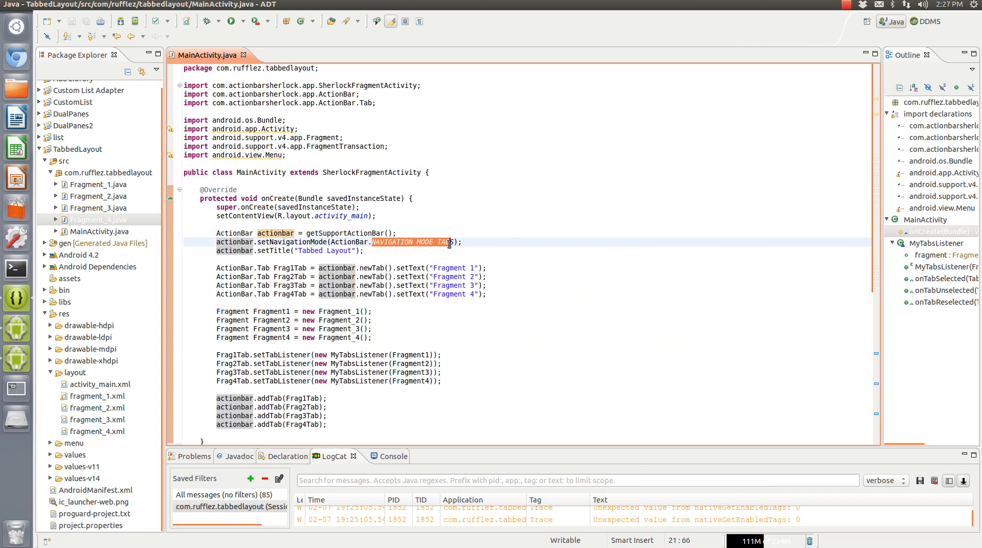
double_click(292, 277)
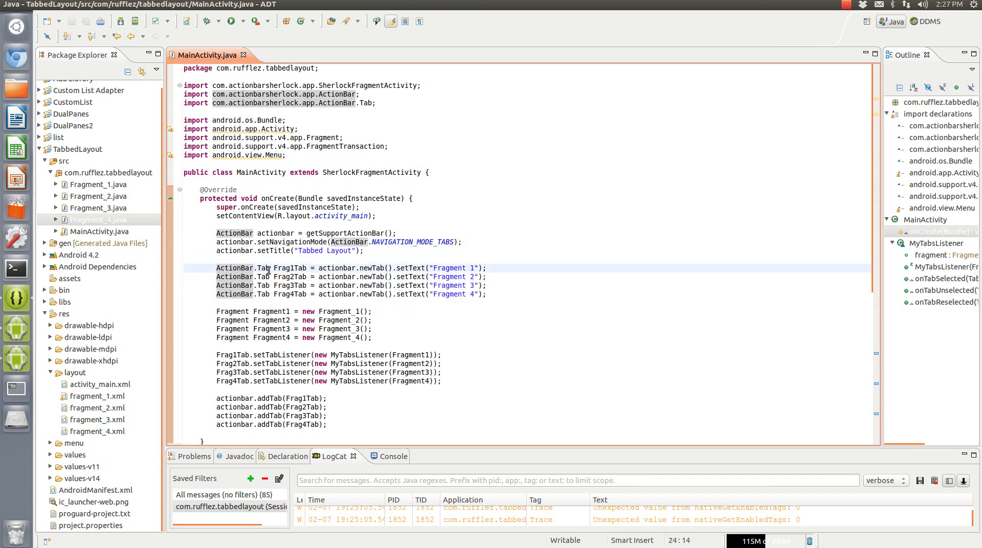
double_click(288, 268)
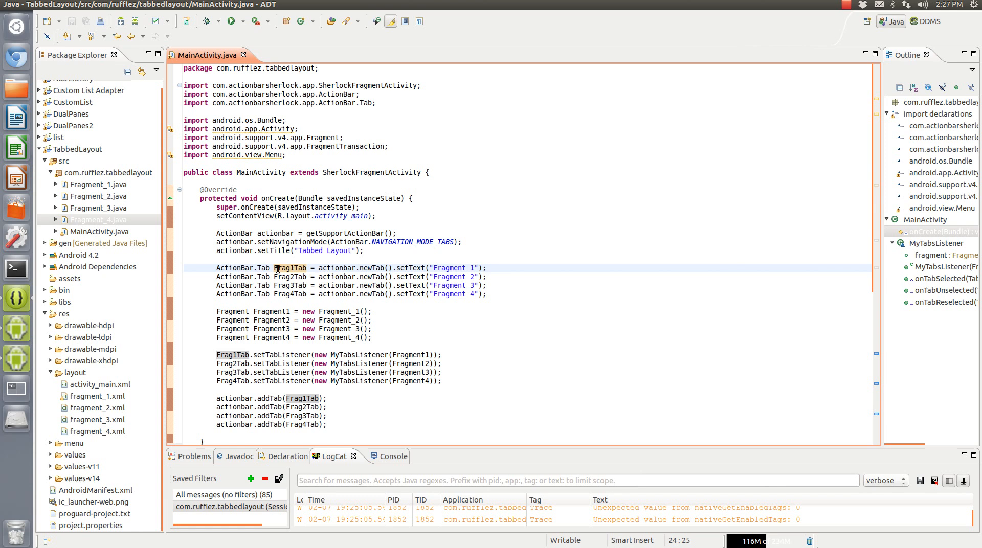
mouse_move(286, 268)
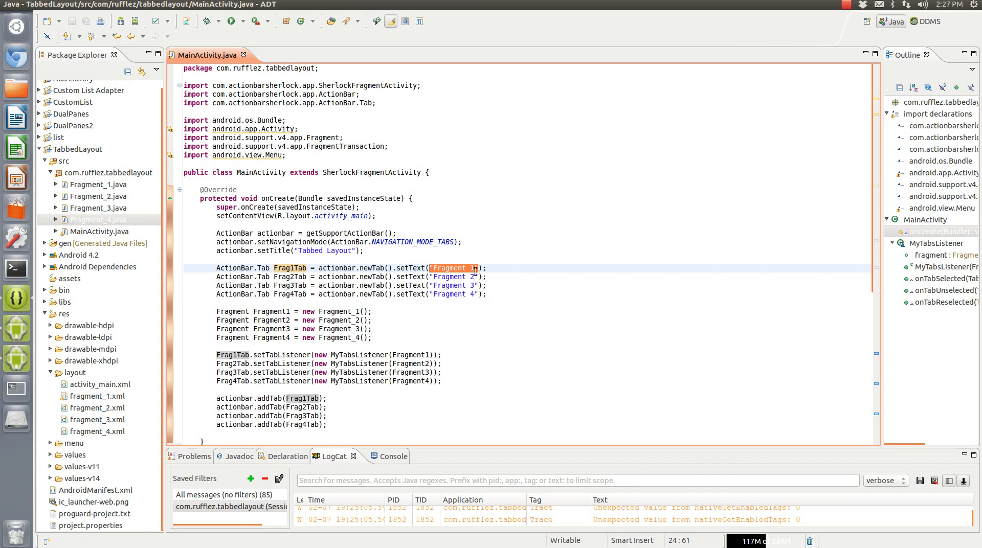
mouse_move(466, 277)
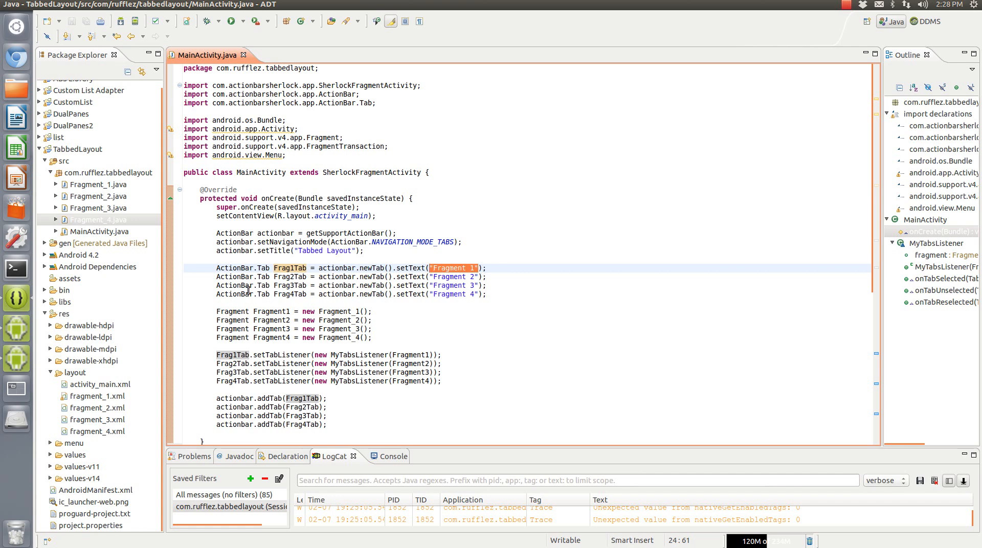
mouse_move(432, 277)
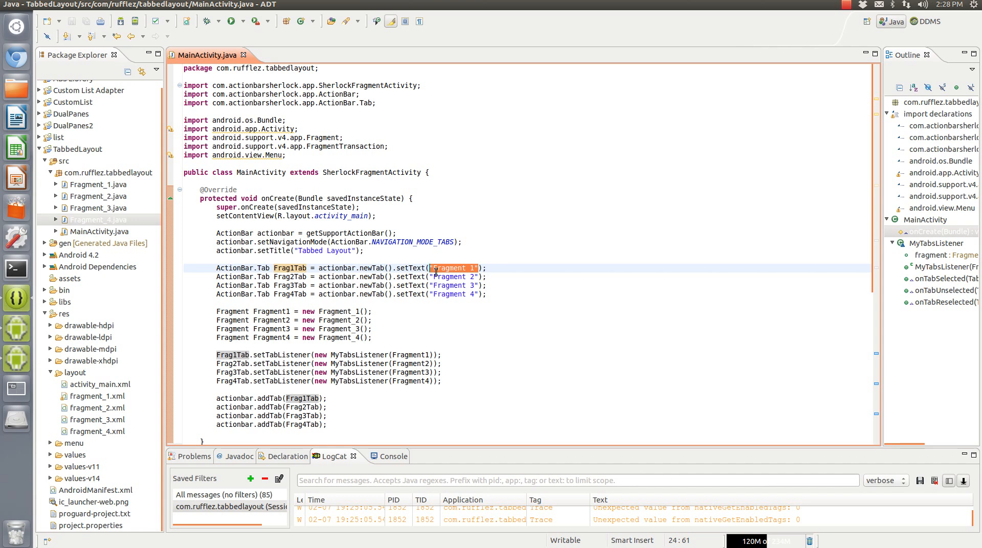
Highlight the uses of Fragment1, MyTabsListener and the actionbar variable in the code.
click(465, 268)
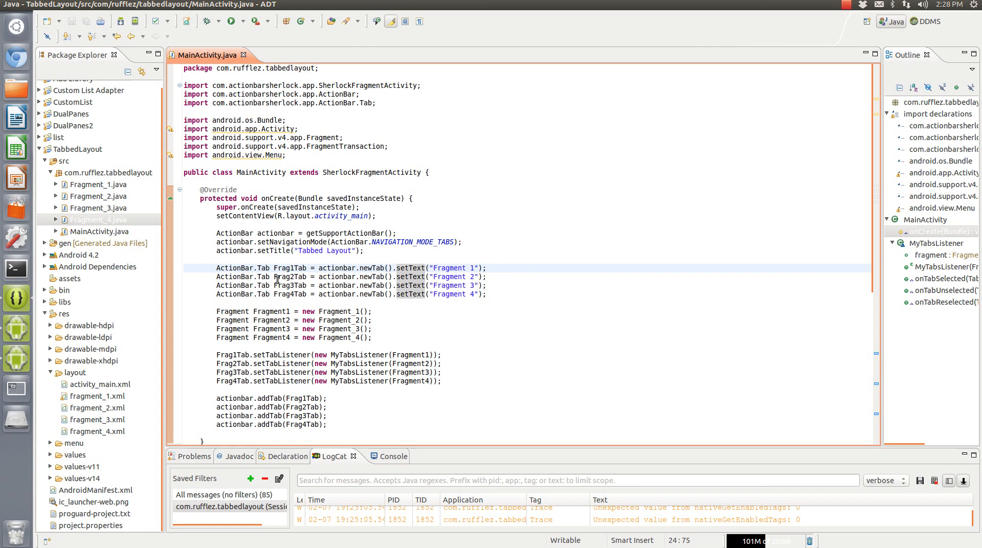
drag(215, 268, 425, 294)
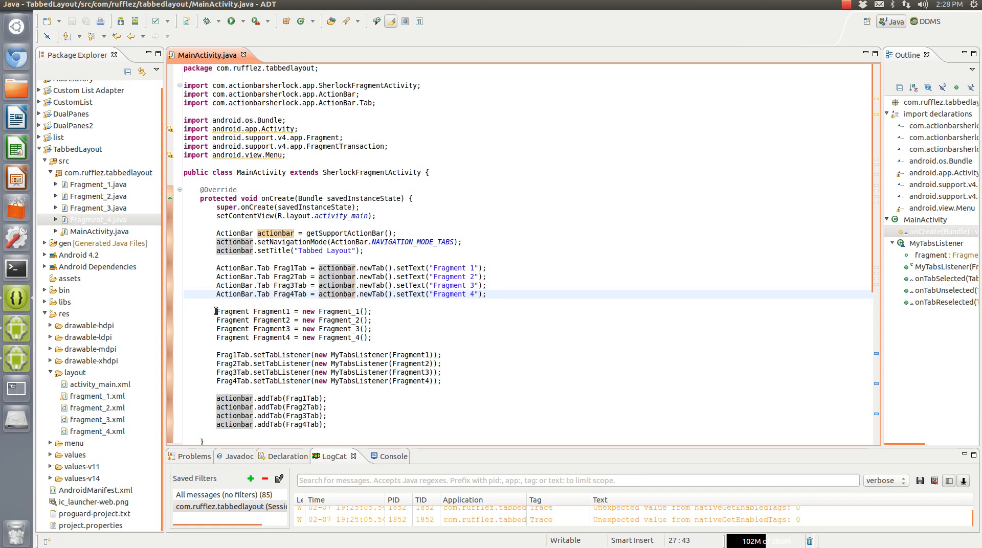
drag(216, 311, 371, 338)
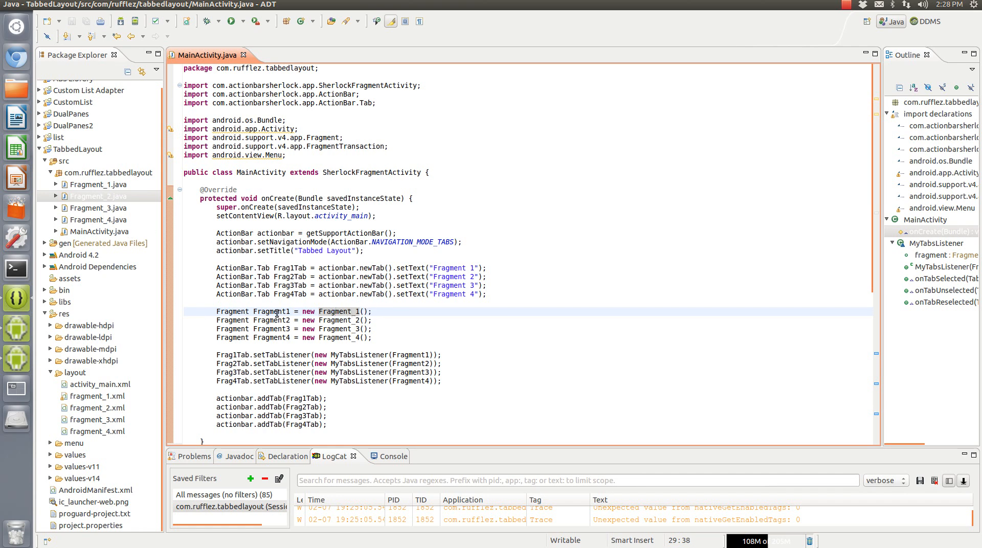
double_click(270, 311)
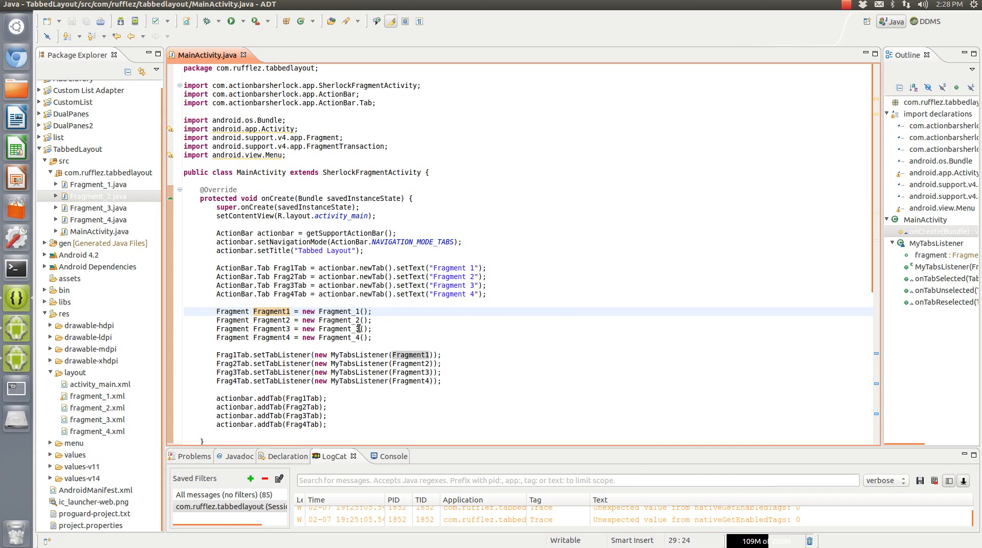
click(94, 184)
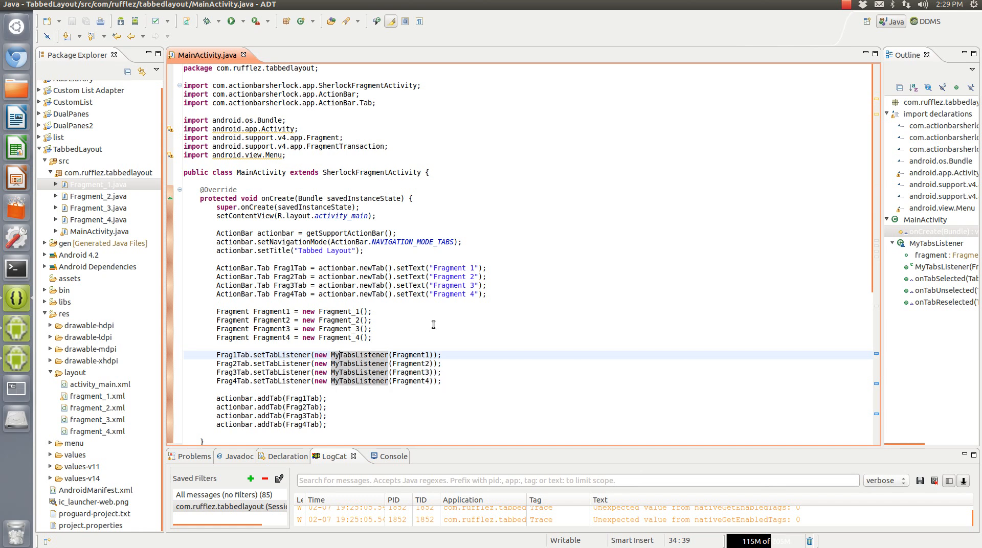
scroll(down, 3)
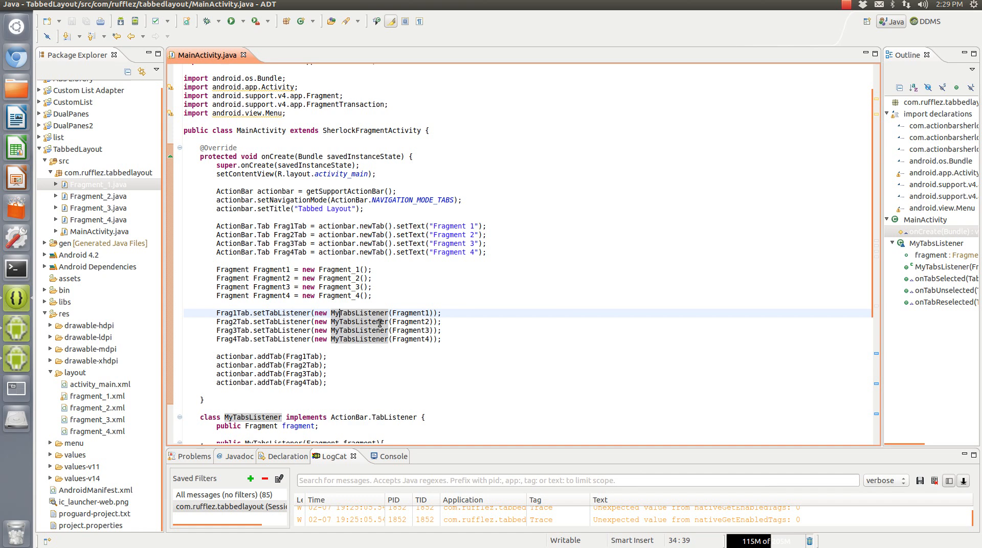
click(253, 357)
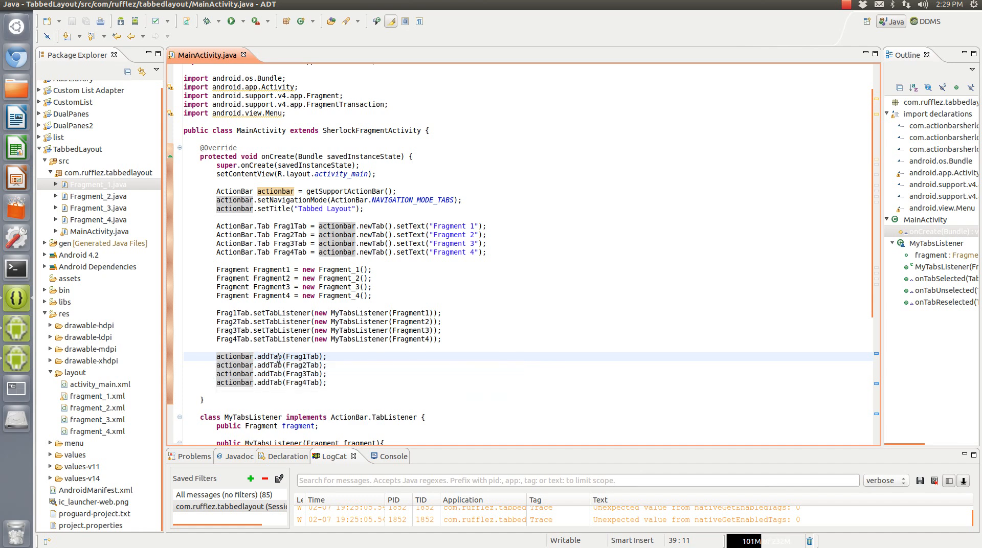
mouse_move(278, 357)
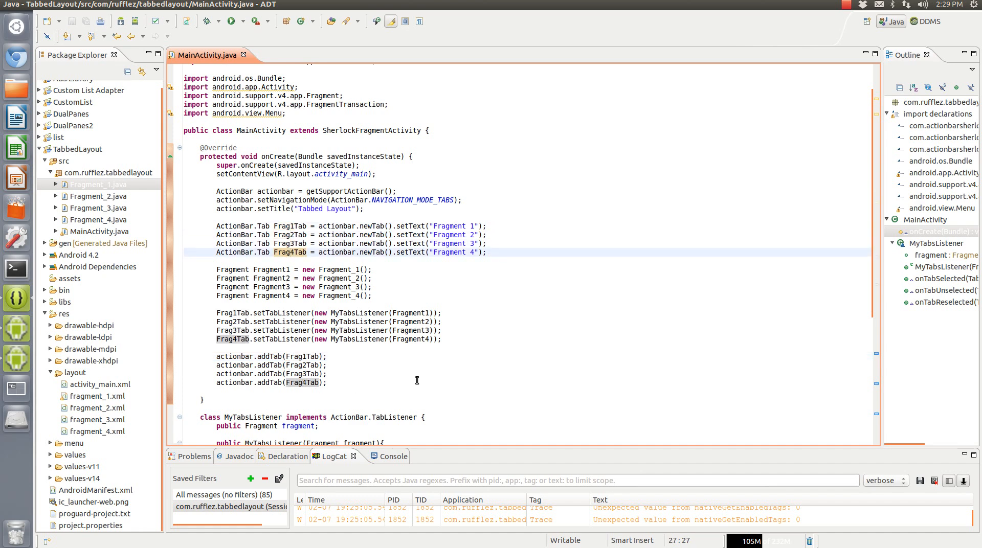
Walk through the onTabSelected method and the fragment field in MyTabsListener.
scroll(down, 3)
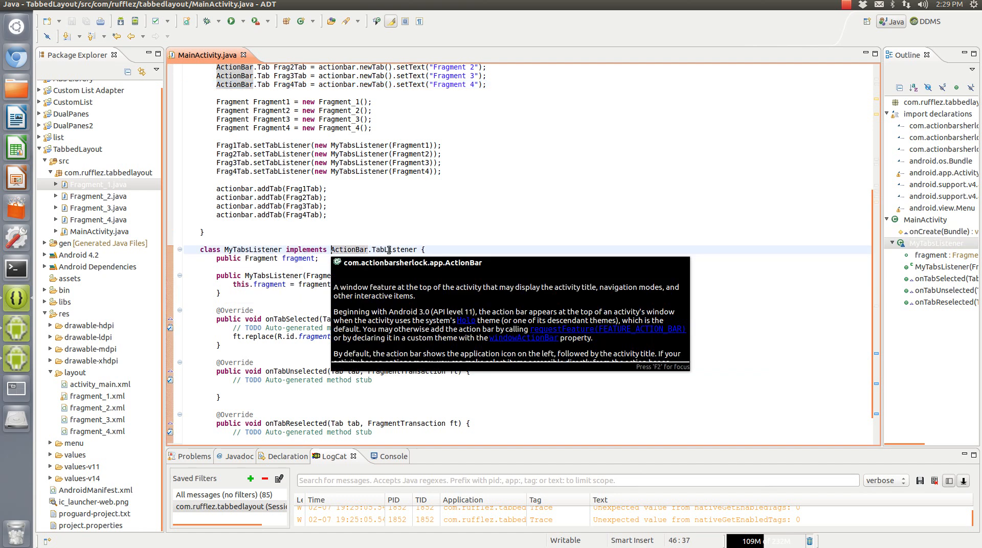
mouse_move(392, 252)
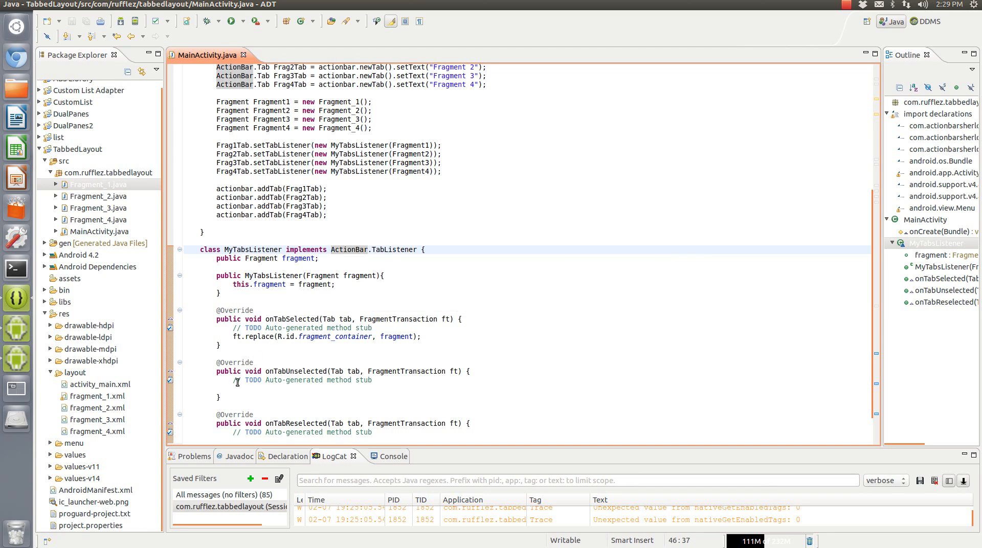
click(253, 319)
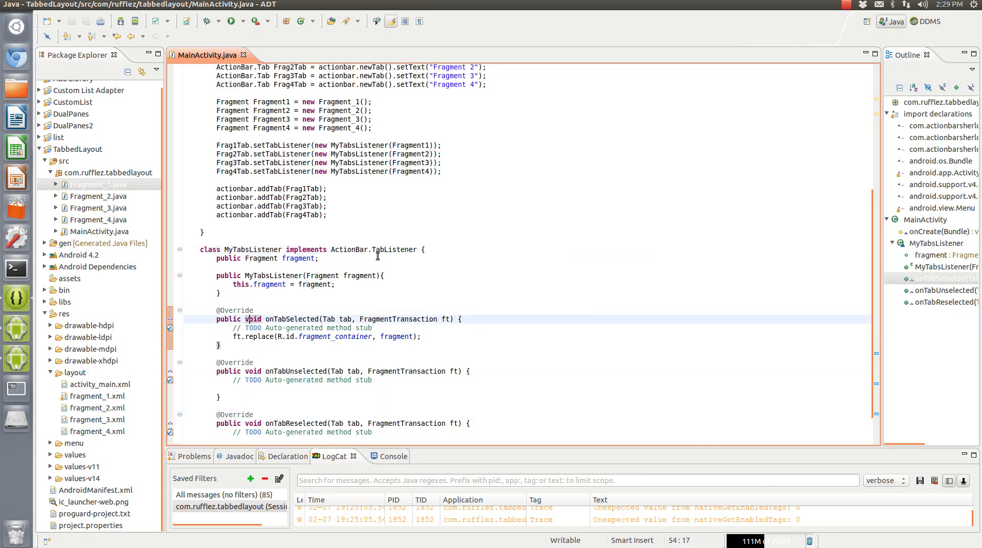
mouse_move(394, 248)
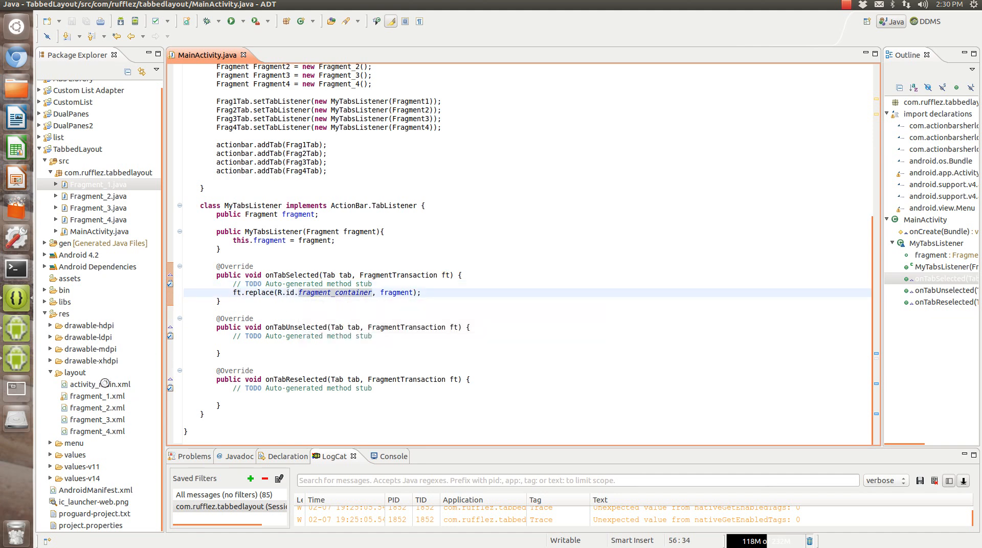
double_click(98, 385)
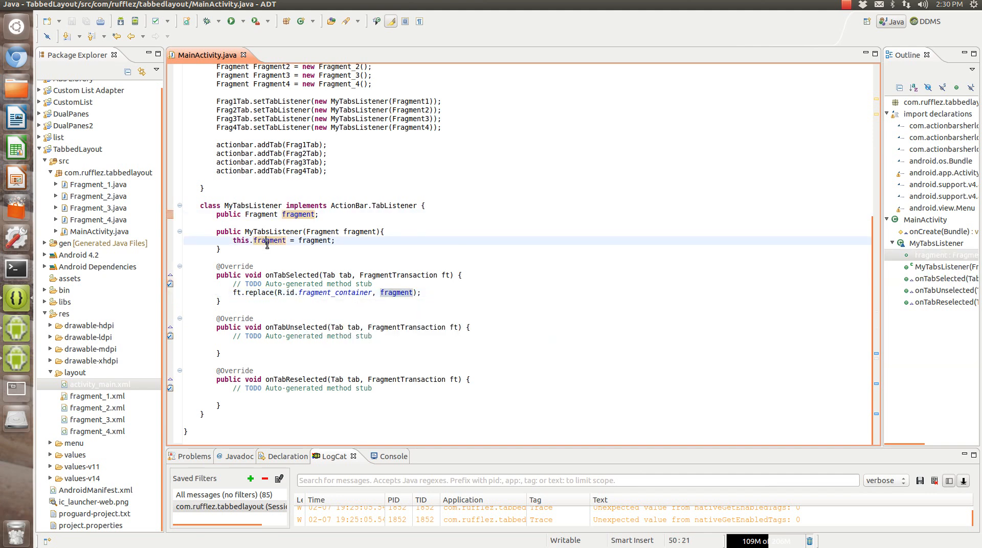
scroll(up, 3)
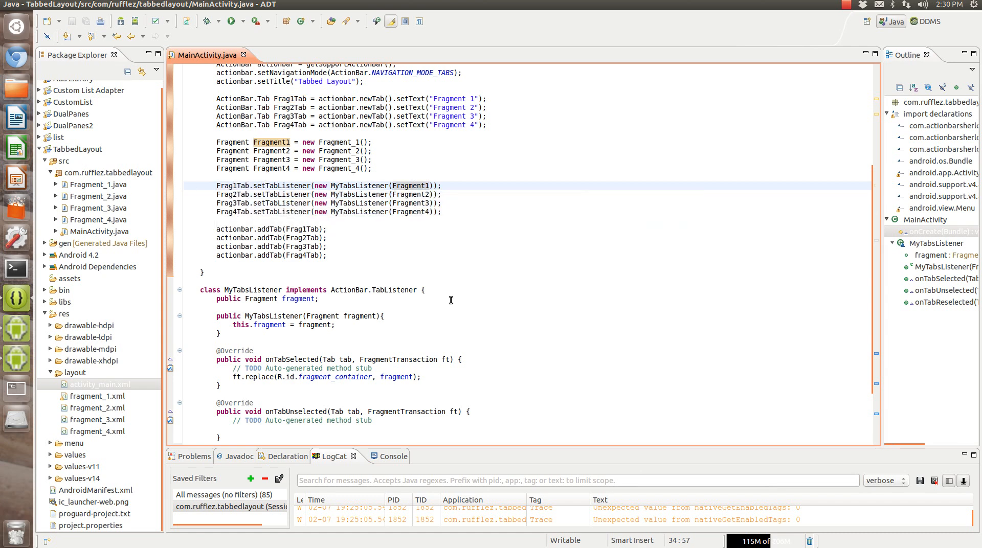
scroll(down, 3)
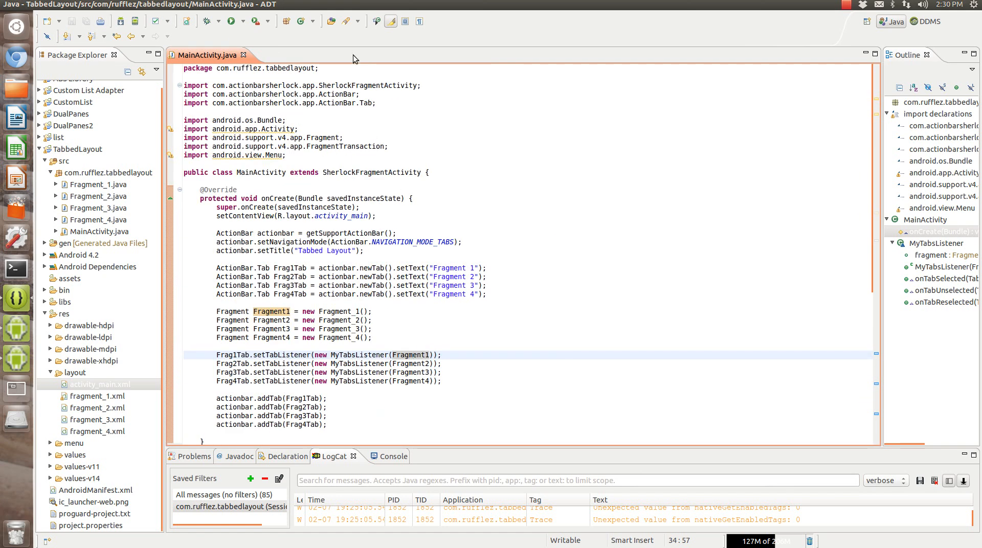
scroll(down, 3)
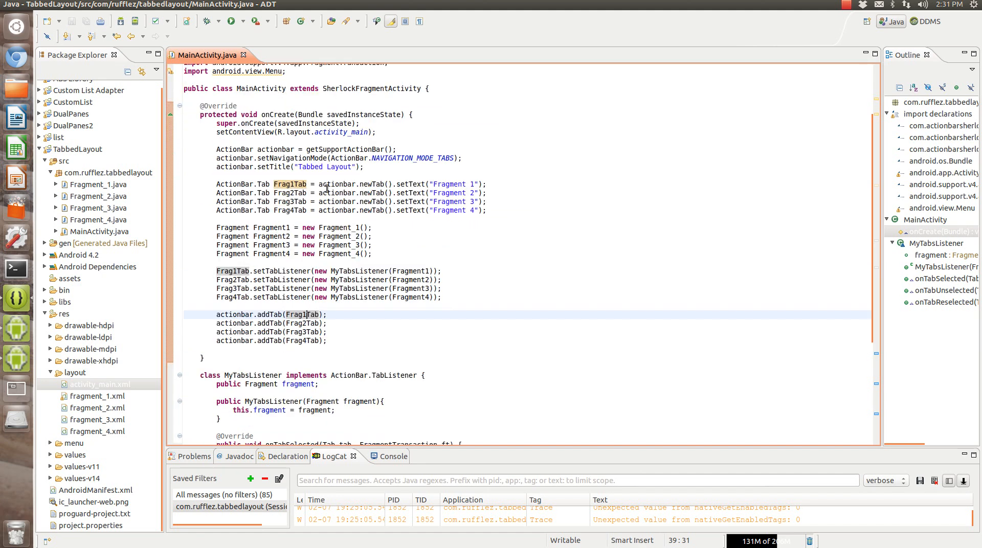
scroll(down, 3)
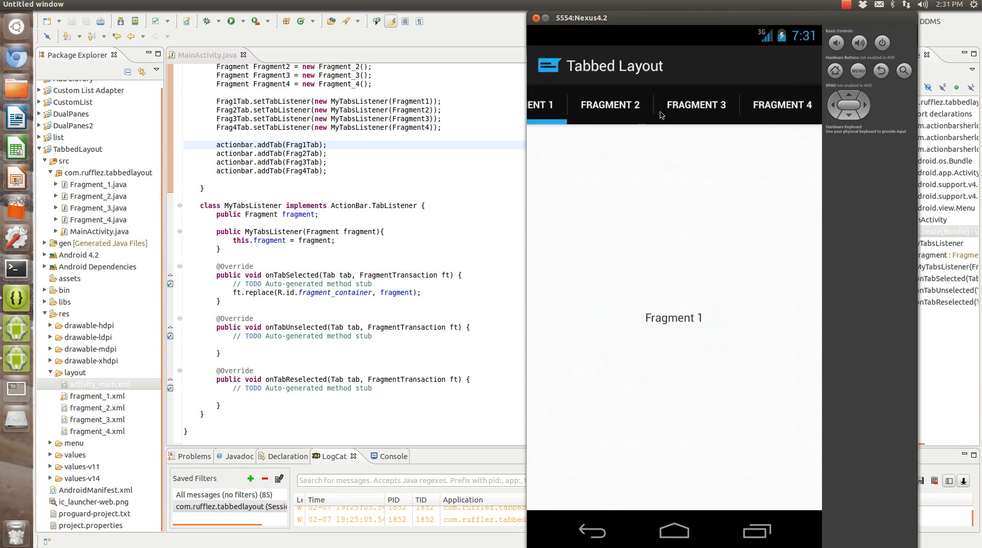
mouse_move(709, 123)
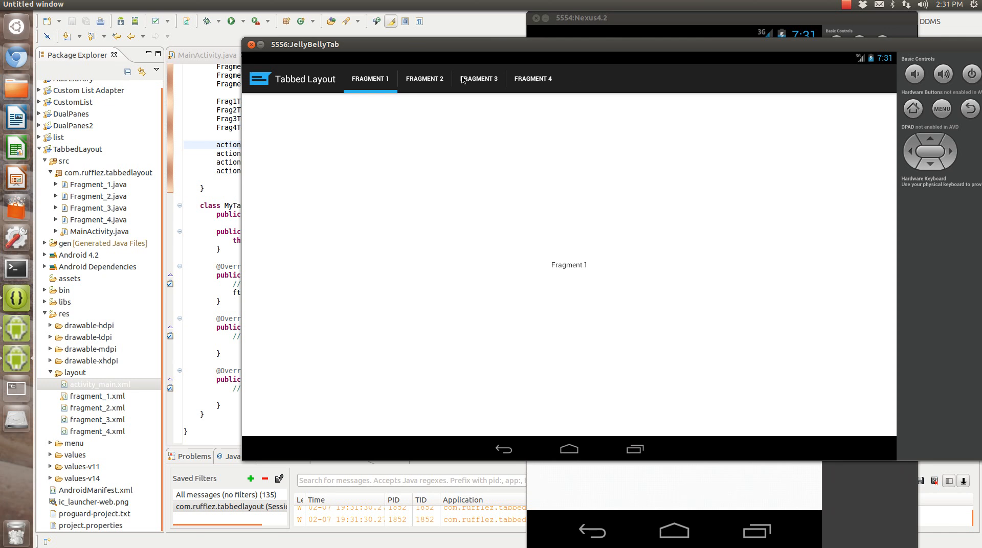
Switch the tablet emulator's app through the Fragment 2, 3 and 4 tabs and back to the first.
click(424, 79)
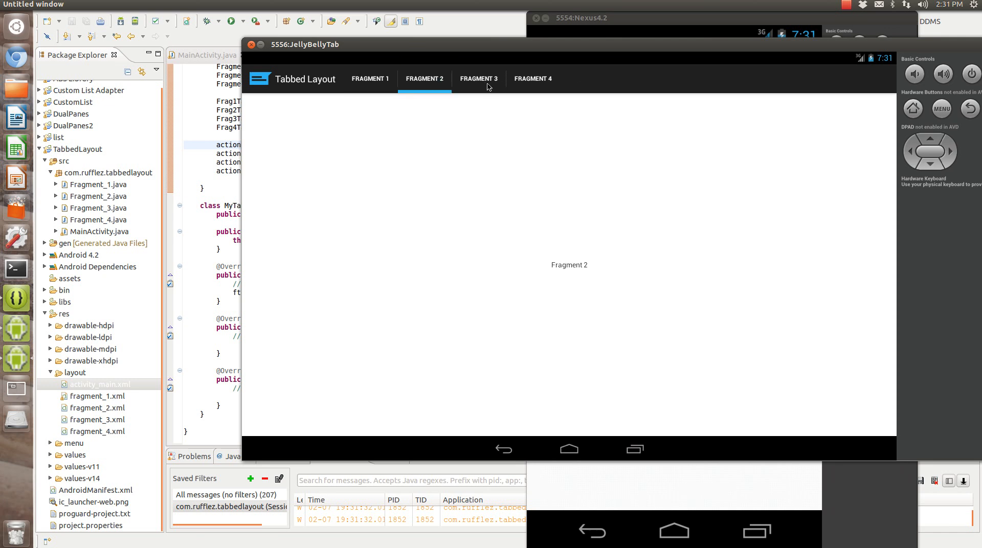
click(478, 79)
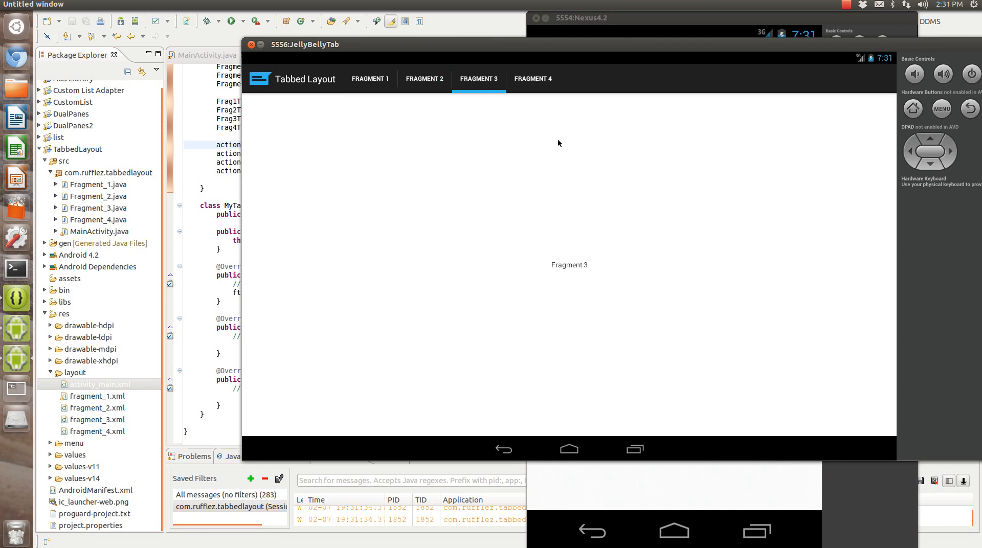
click(533, 79)
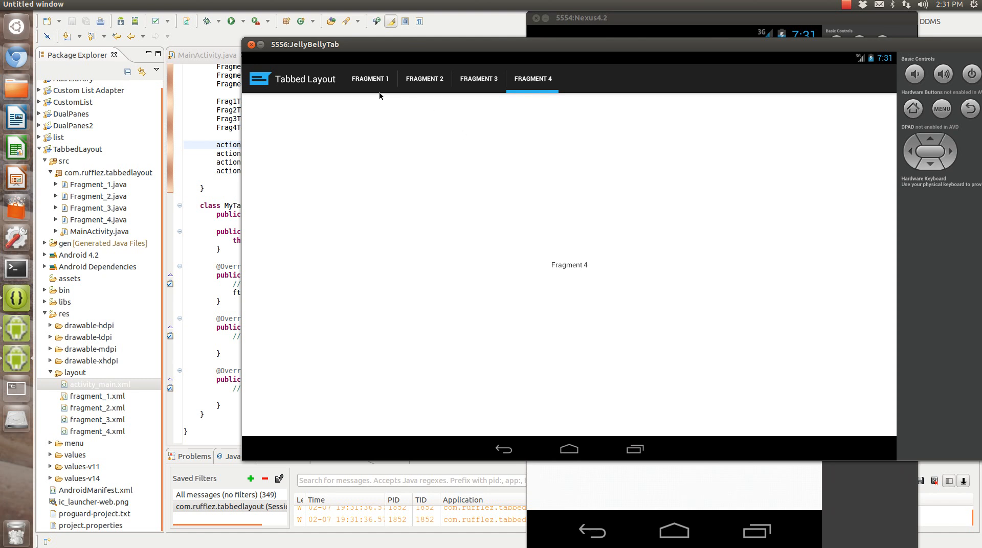
click(369, 79)
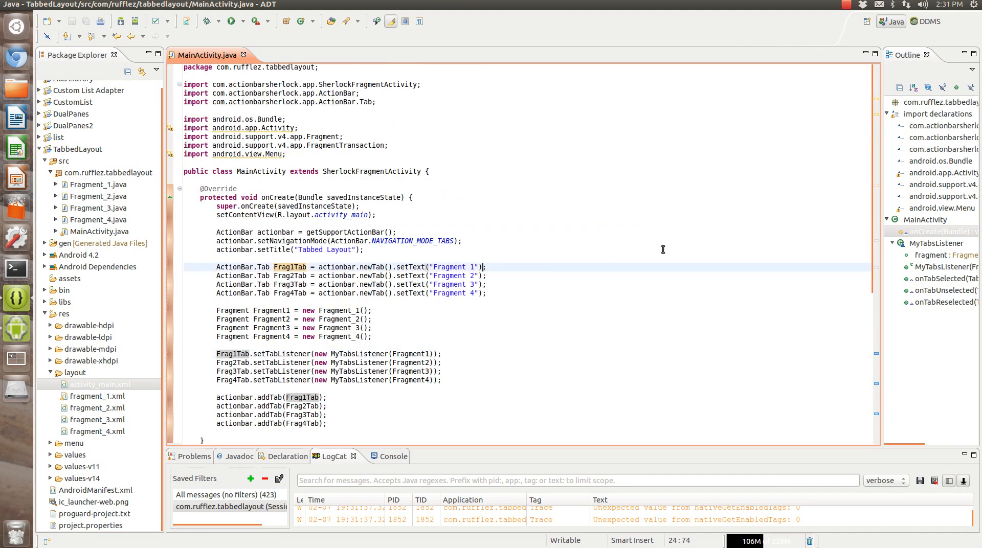
Give the Fragment 2 tab .setIcon(android.R.drawable.ic_delete) using content assist.
text(.setIcon(a)
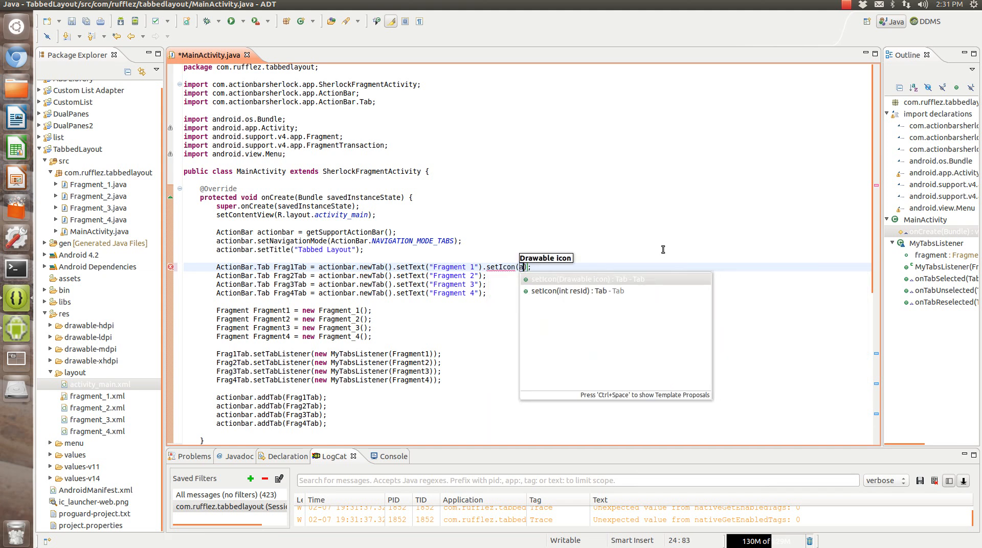
text(android.R)
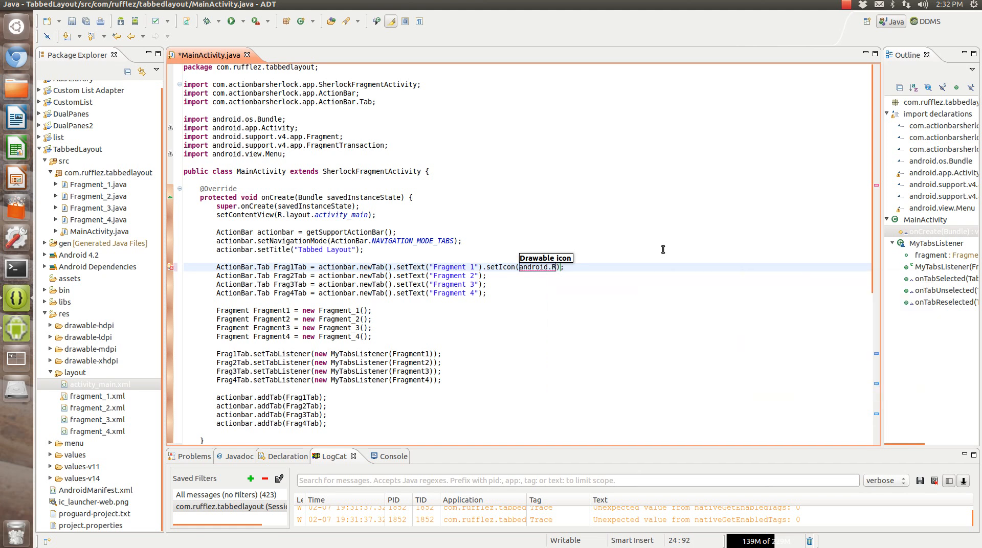
text(.drawable.)
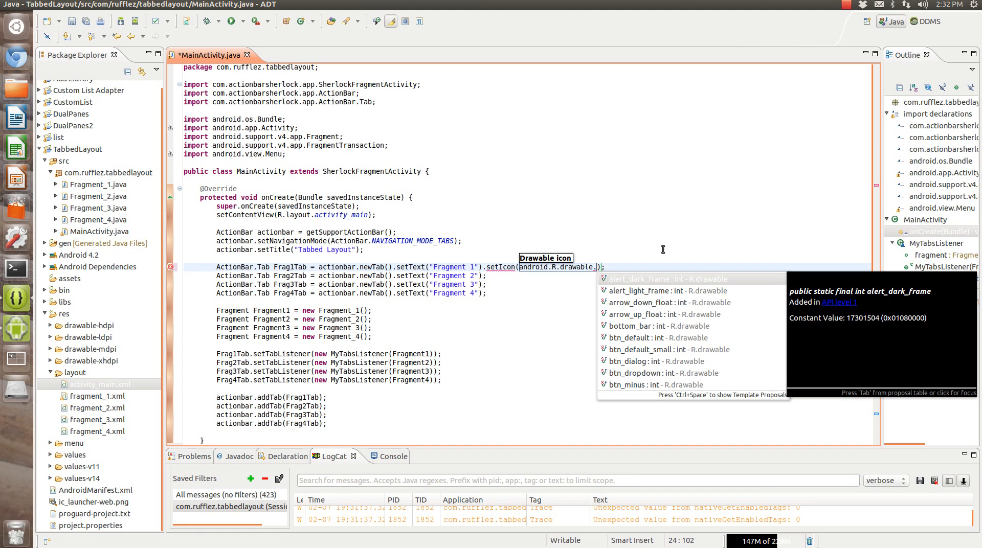
text(ic_btn_speak_now)
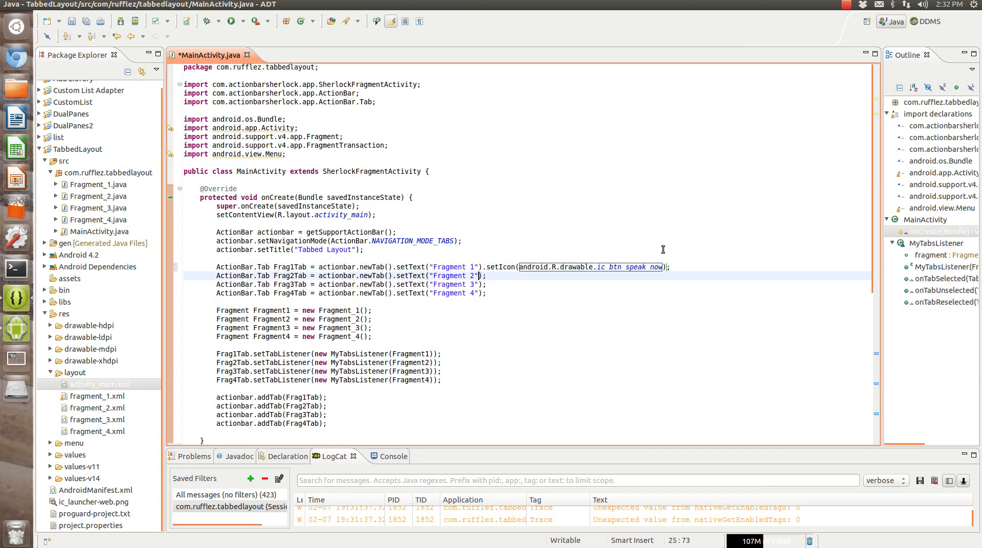
click(484, 276)
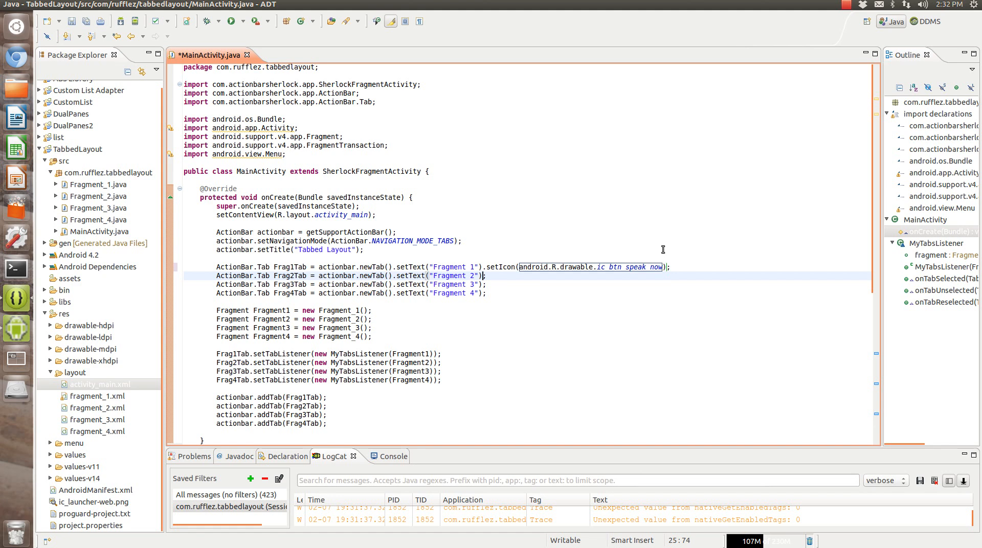
text(.)
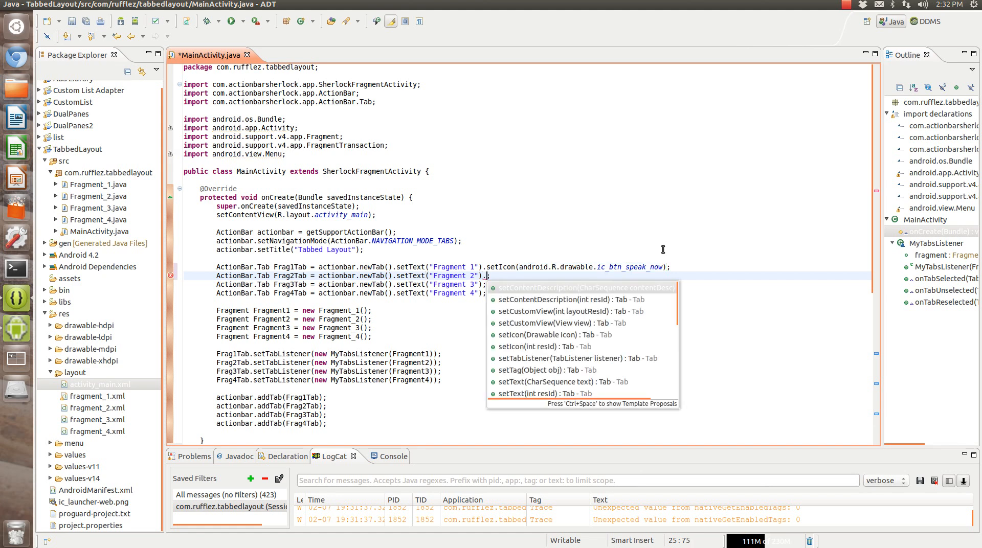
text(setIcon(icon)
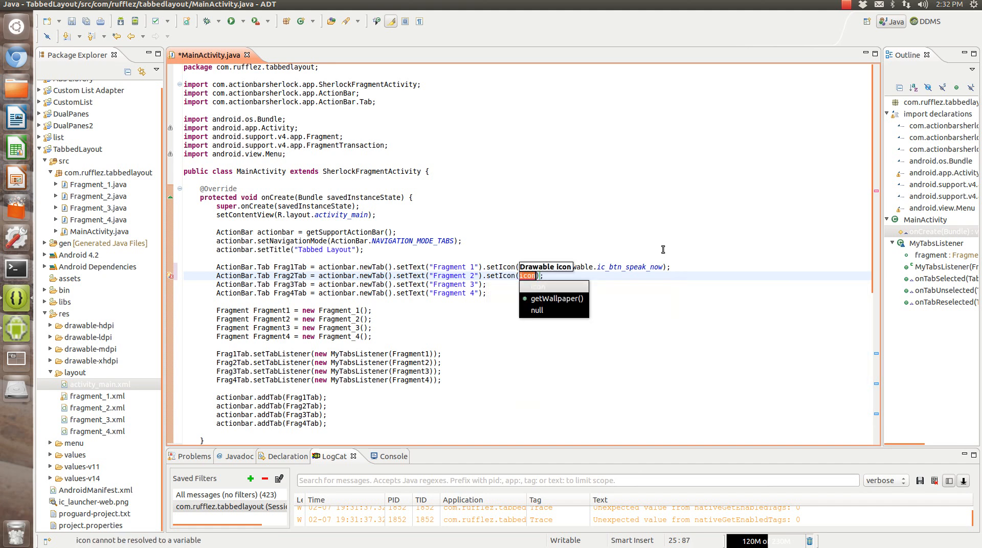
text(android.R.)
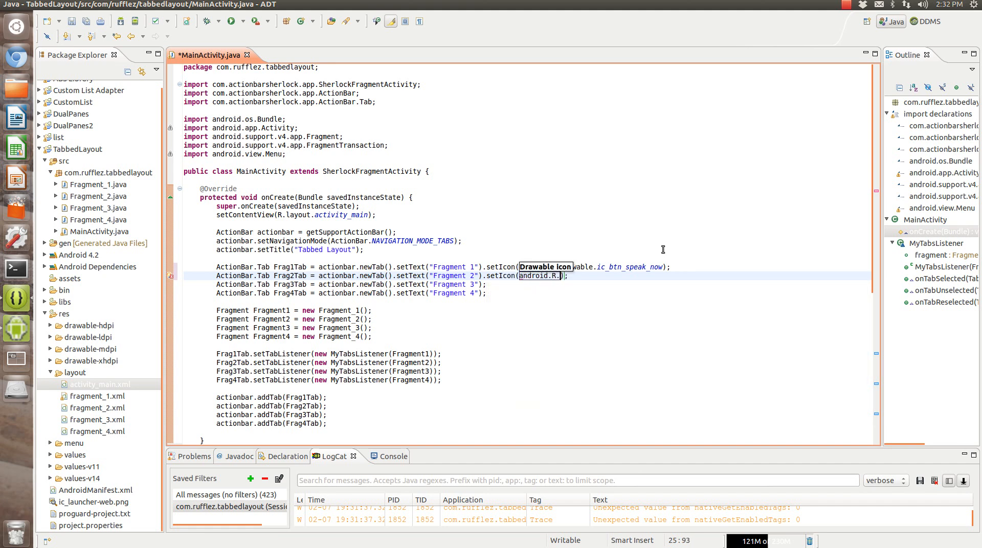
text(drawable.)
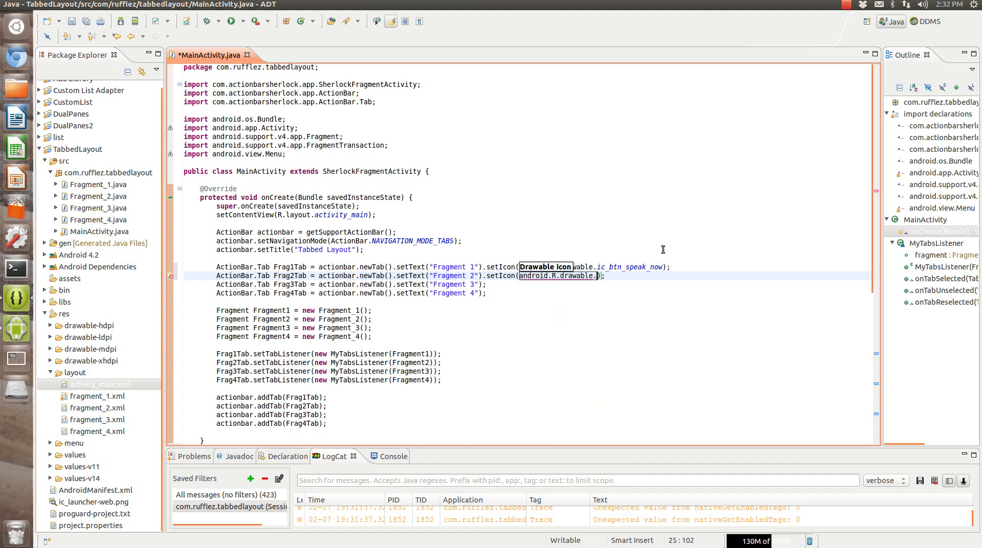
text(id)
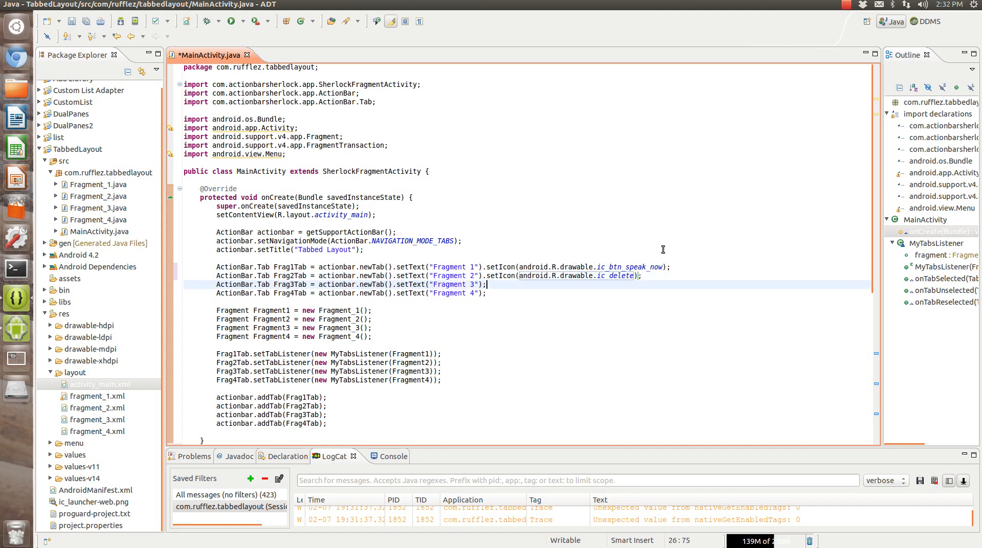
Give tabs 3 and 4 the ic_lock_silent_mode_off and ic_input_delete android drawable icons.
text(setIcon(icon)
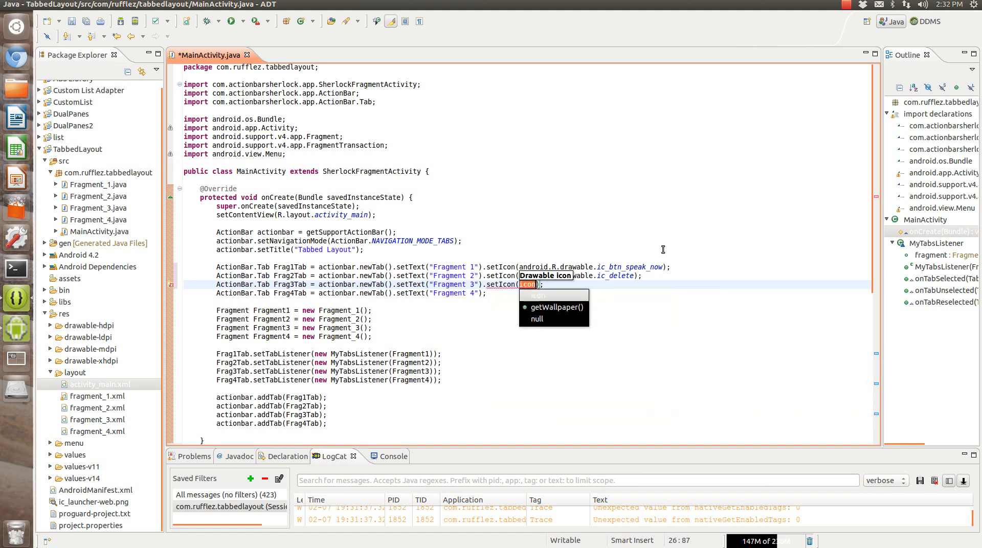
text(android.R.dra)
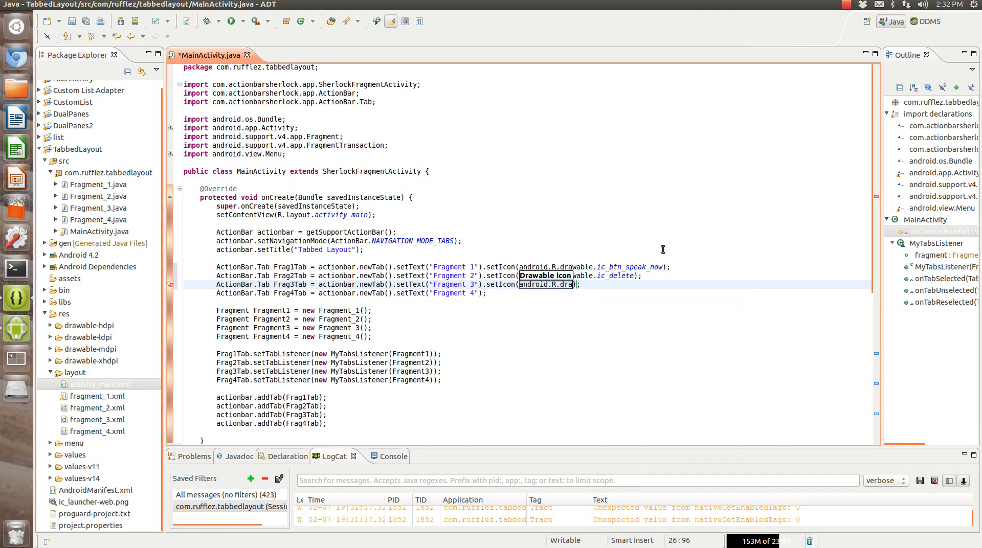
text(ic)
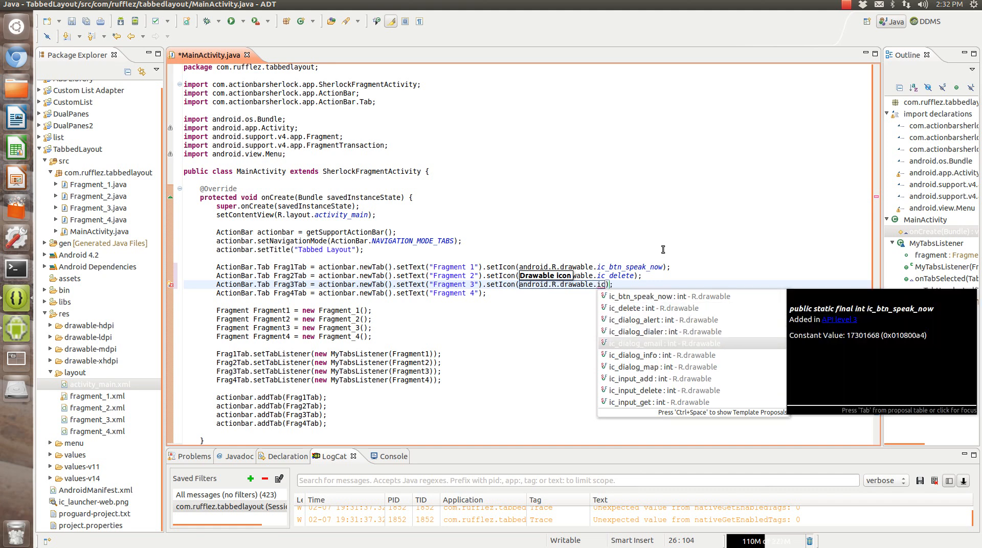
scroll(down, 3)
text(.setIcon(icon)
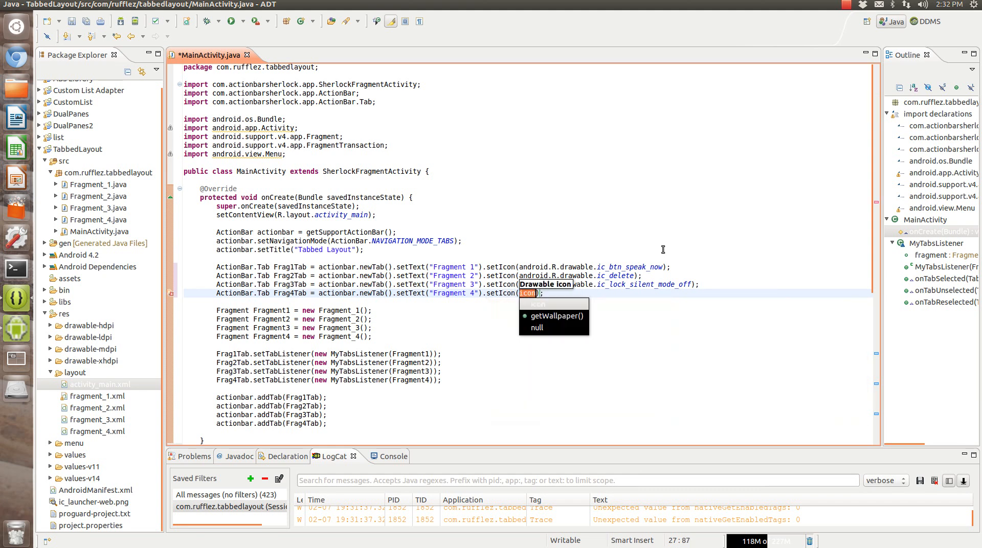
text(android.R)
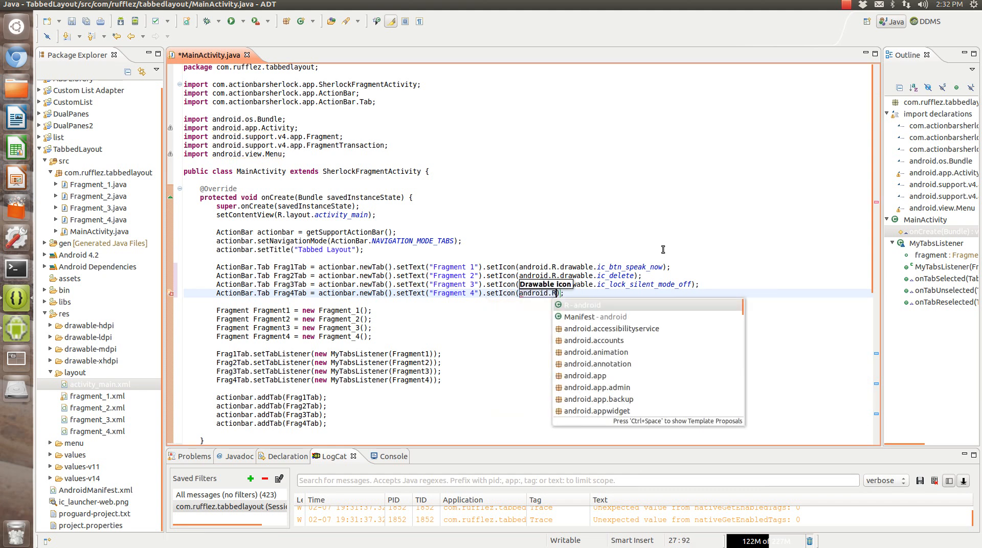
text(.drawable.)
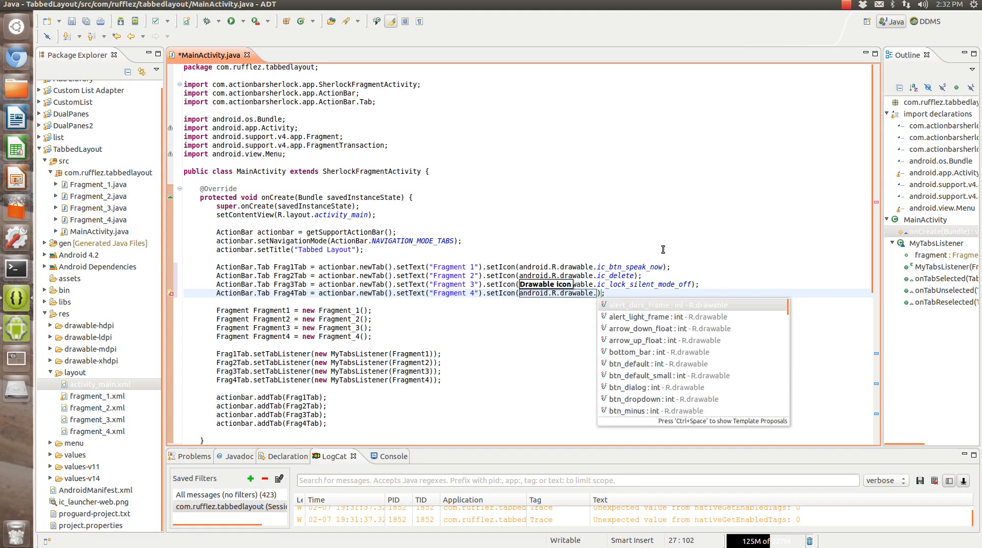
text(ic_input_delete)
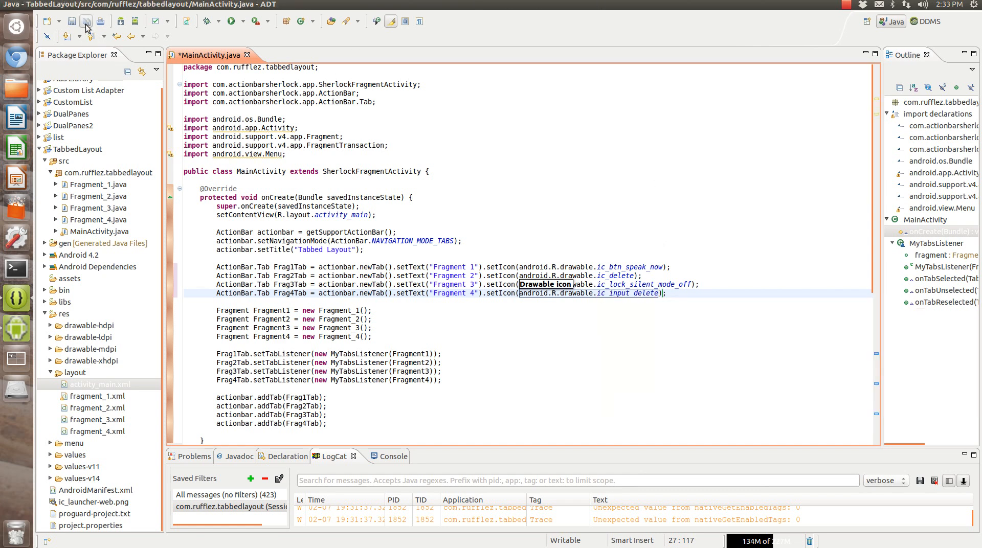
Save MainActivity and run TabbedLayout on the running Nexus4.2 emulator to see the tab icons.
click(85, 21)
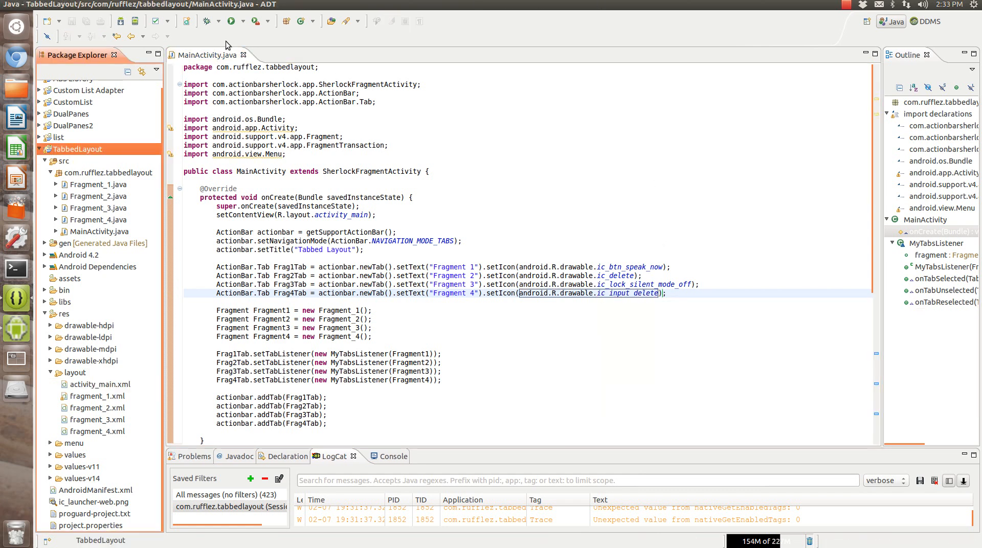
click(230, 20)
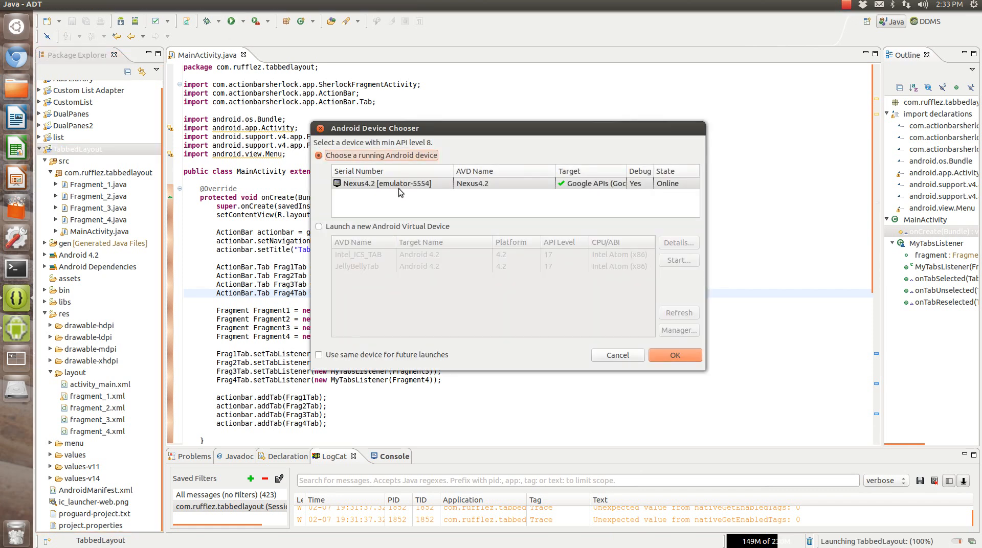
click(674, 355)
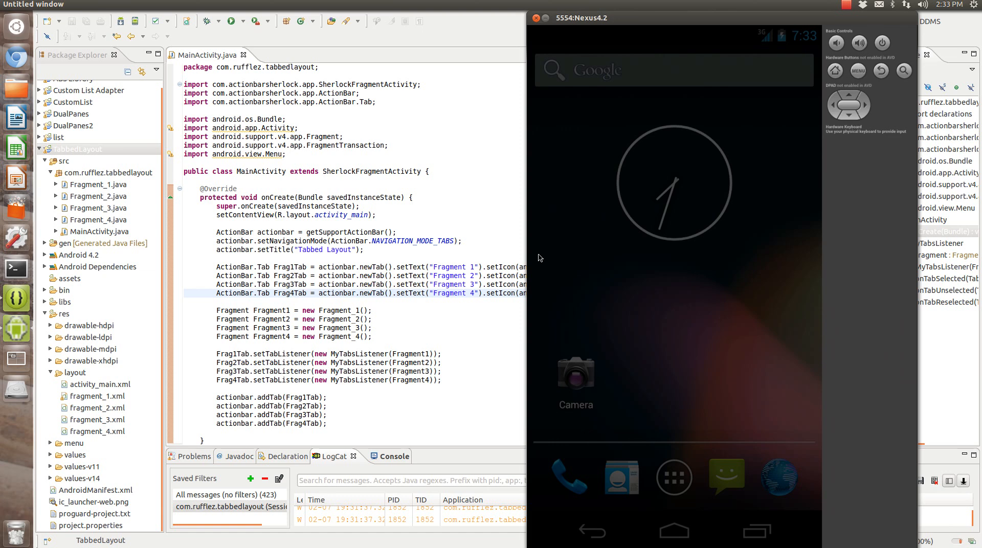
mouse_move(683, 184)
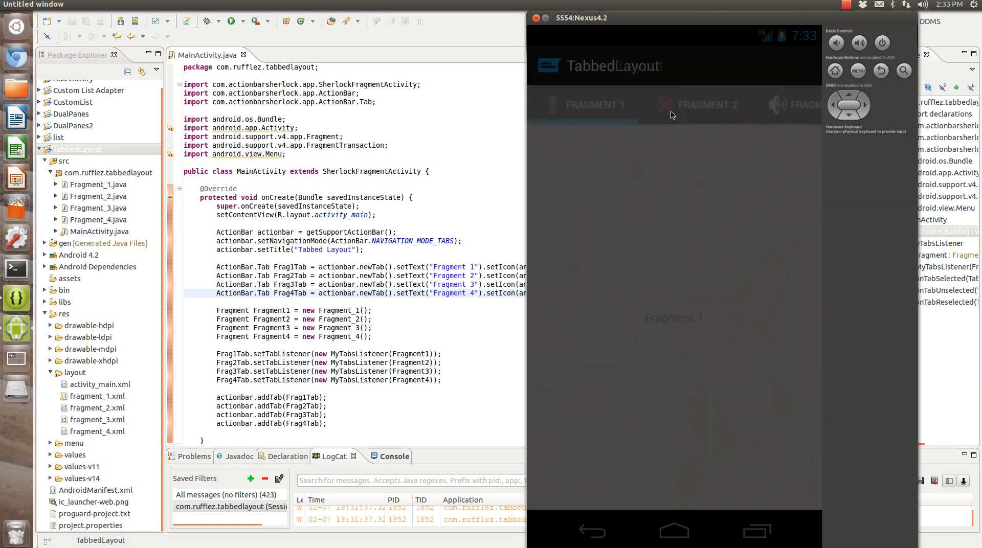
Make the first tab icon-only without setText and relaunch on the Nexus4.2 emulator.
click(693, 105)
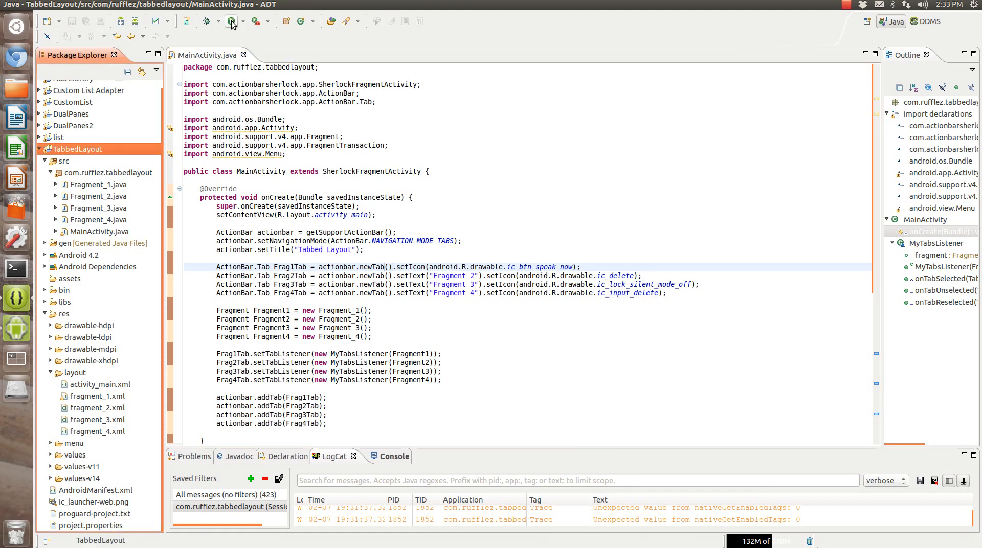
click(232, 21)
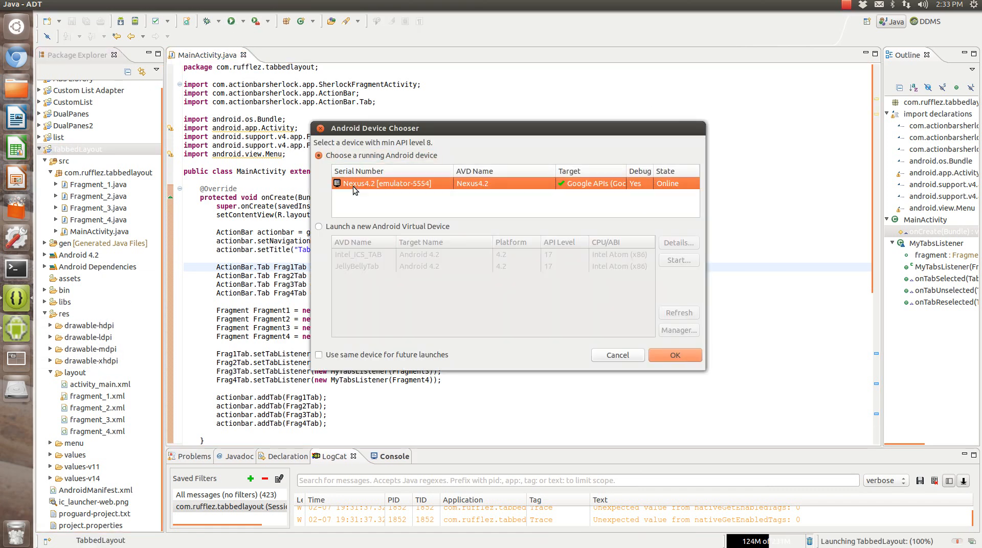
click(674, 355)
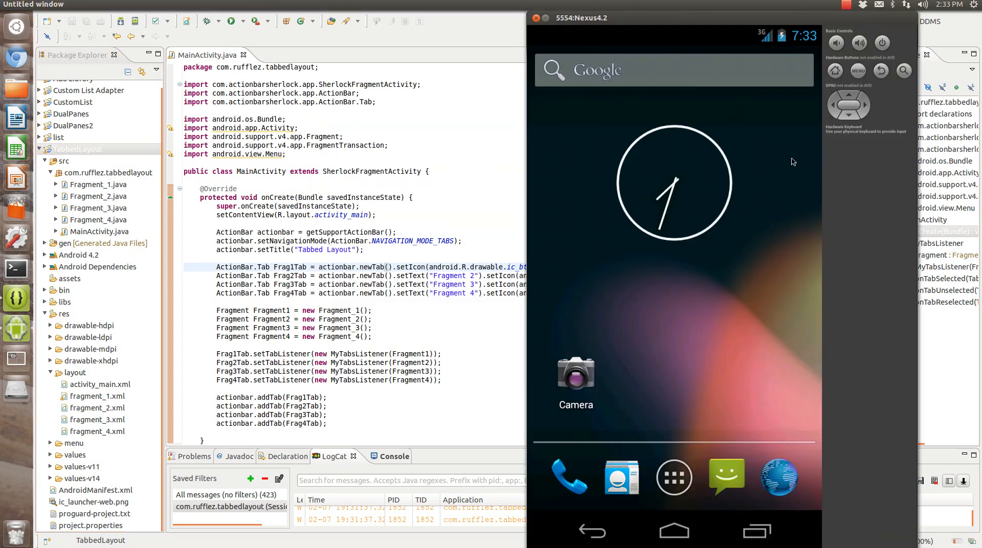
mouse_move(762, 209)
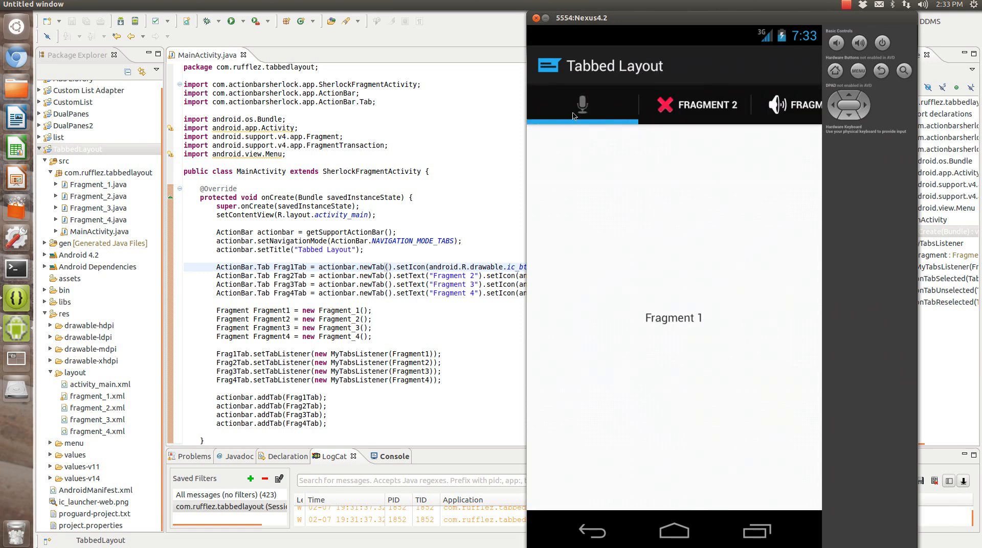
mouse_move(605, 133)
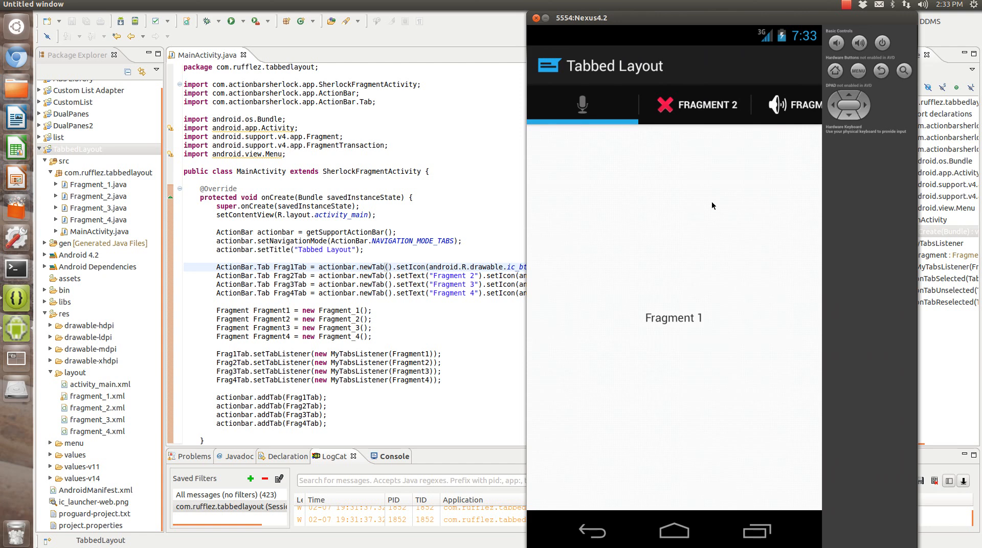
mouse_move(699, 300)
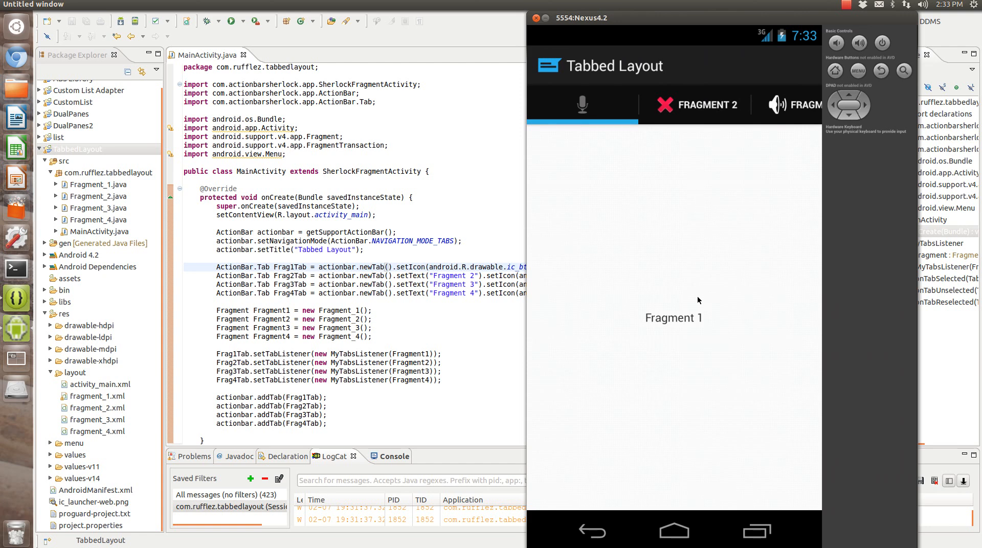
mouse_move(758, 298)
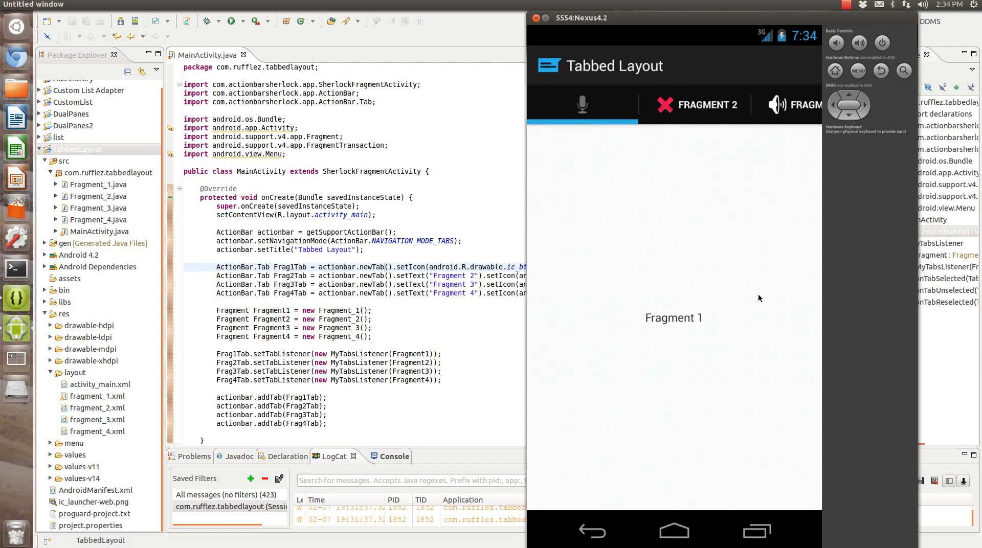
mouse_move(718, 300)
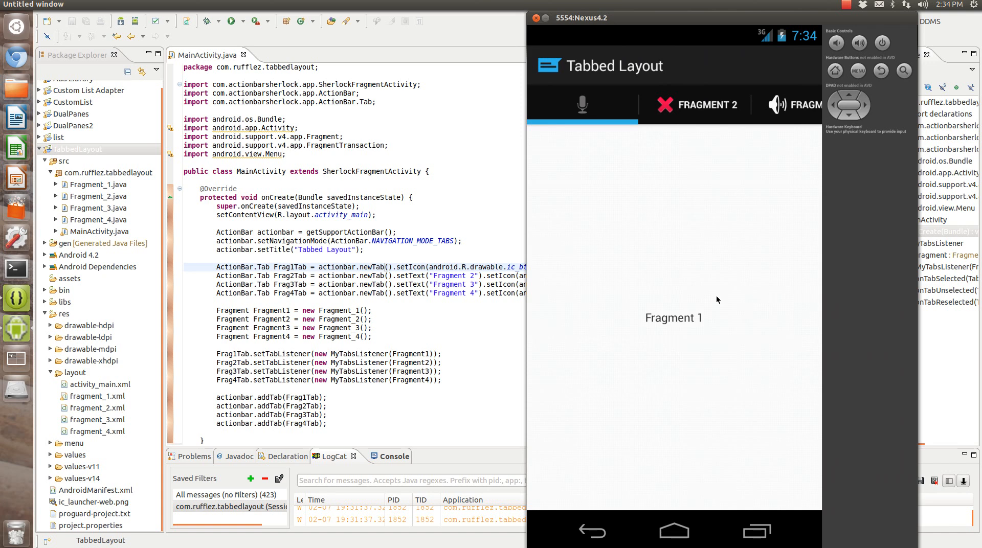
mouse_move(800, 291)
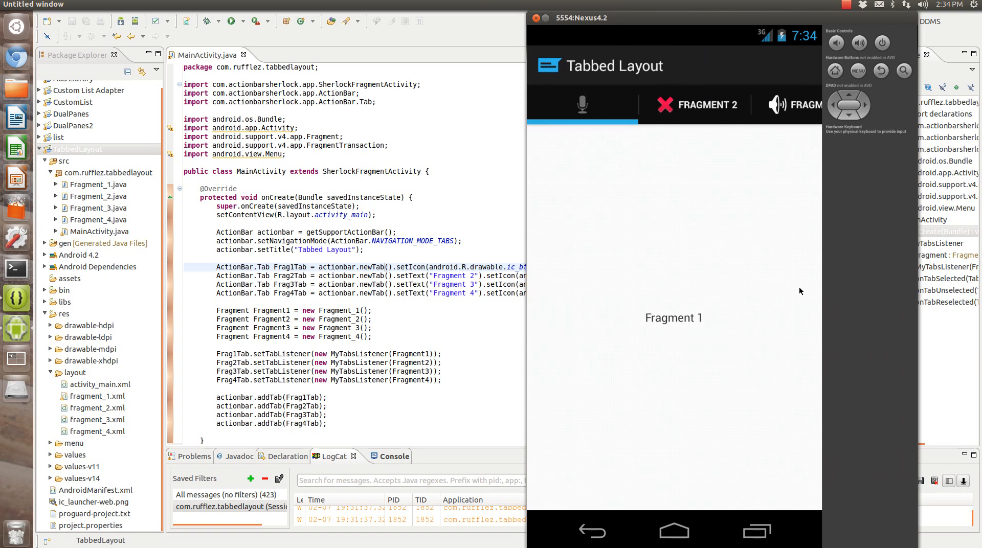
mouse_move(667, 212)
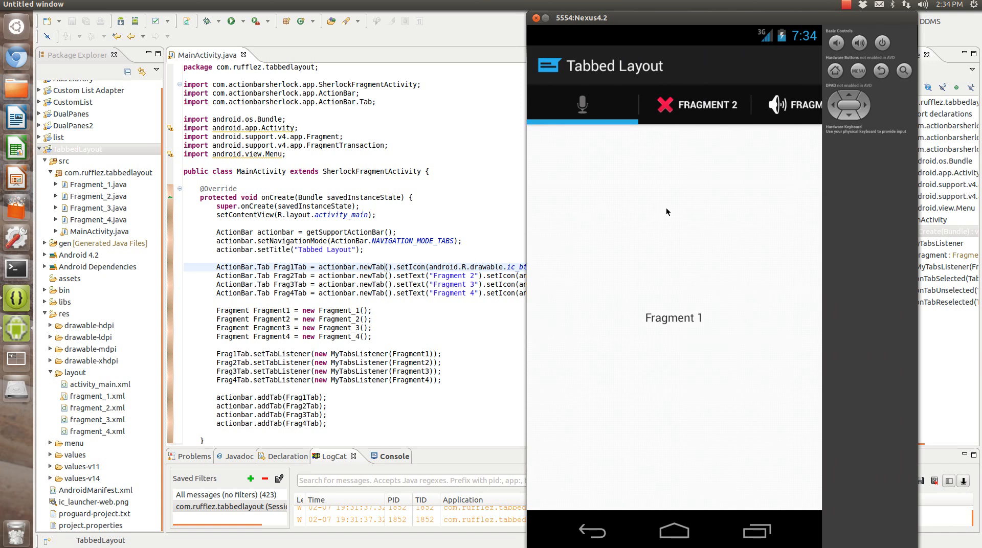
mouse_move(581, 283)
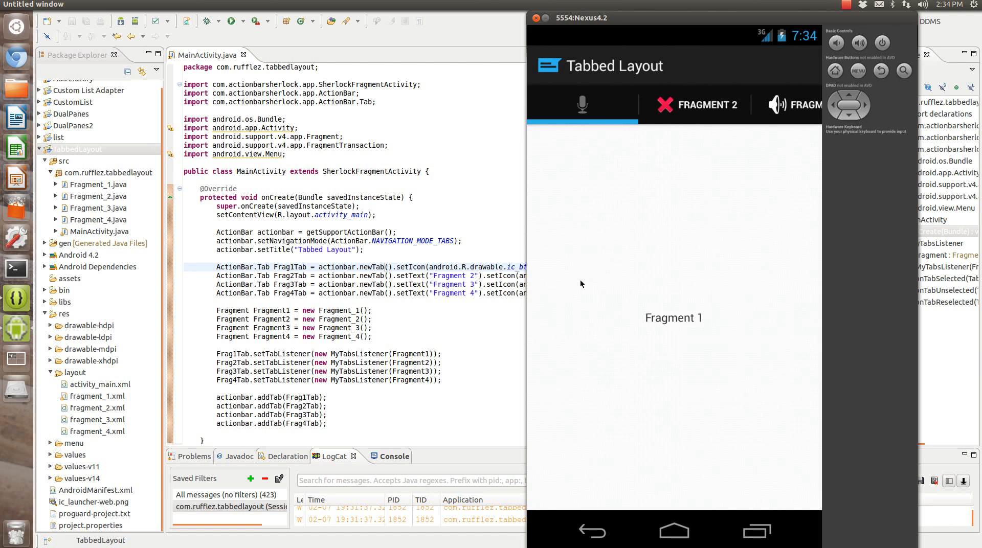
mouse_move(581, 283)
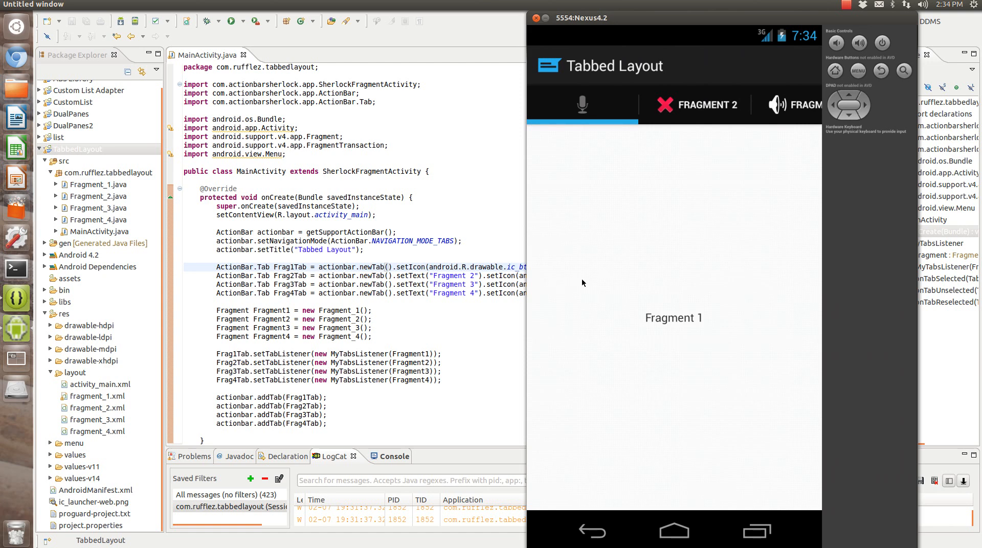